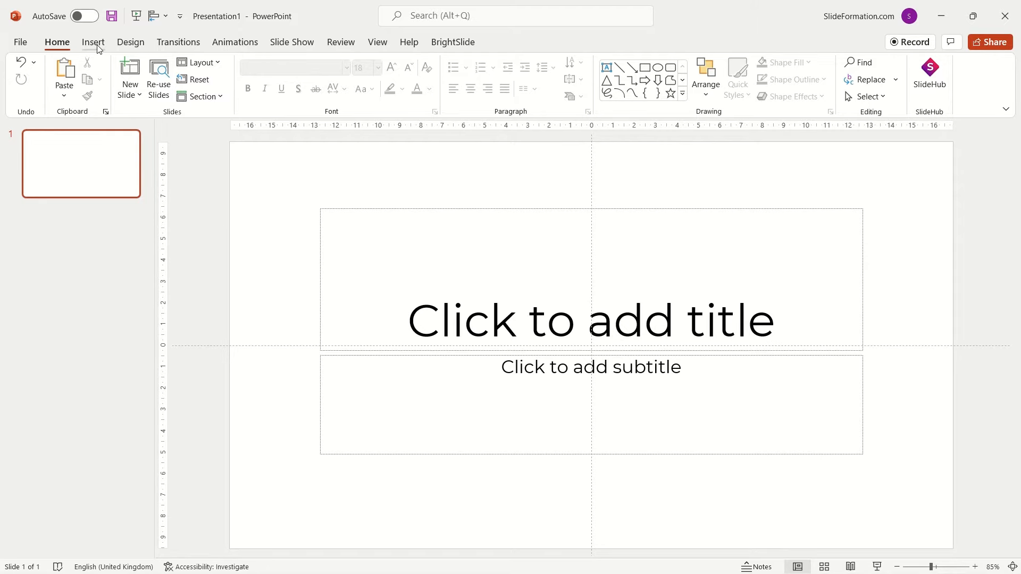
Browse the Design and Animations ribbons, then go to the File backstage view toward Options
{"action": "left_click", "coordinate": [130, 42]}
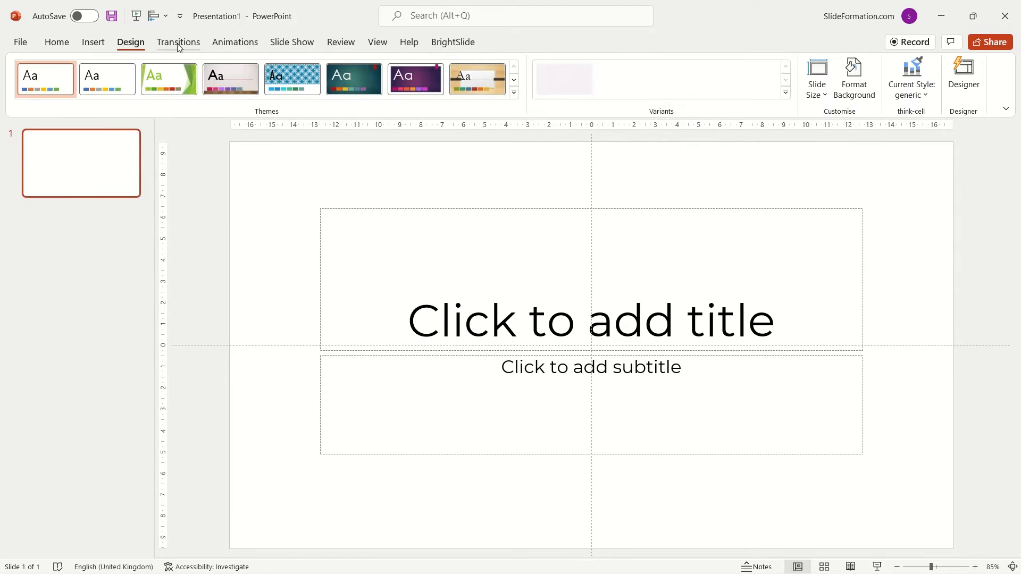
{"action": "left_click", "coordinate": [234, 42]}
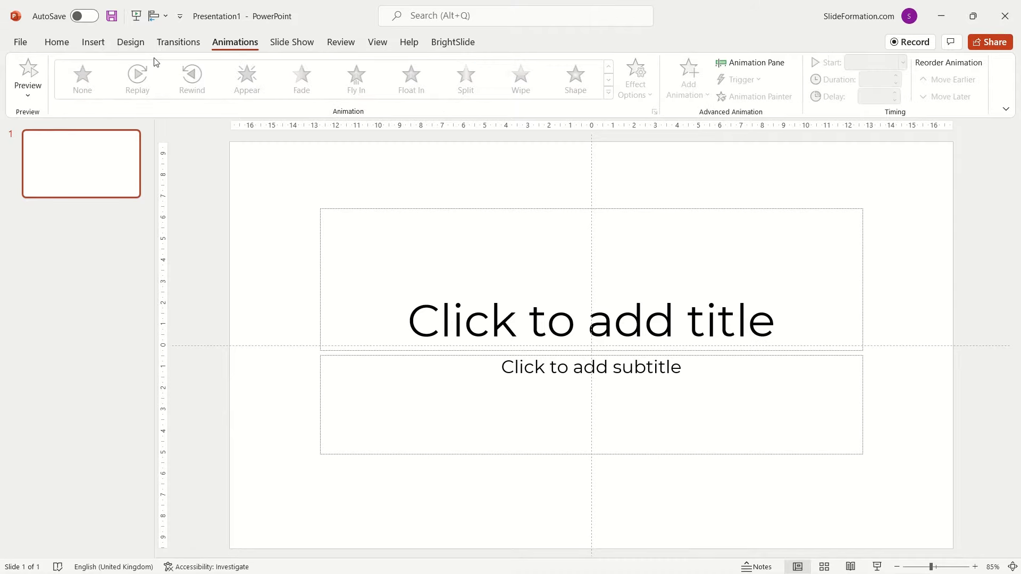
{"action": "left_click", "coordinate": [20, 41]}
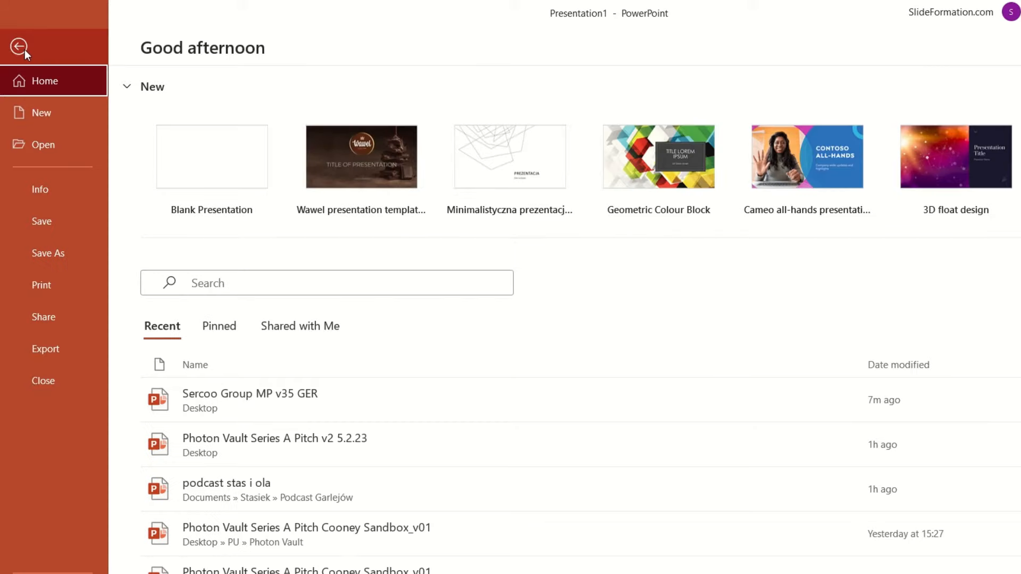
{"action": "scroll", "scroll_direction": "down", "scroll_amount": 3}
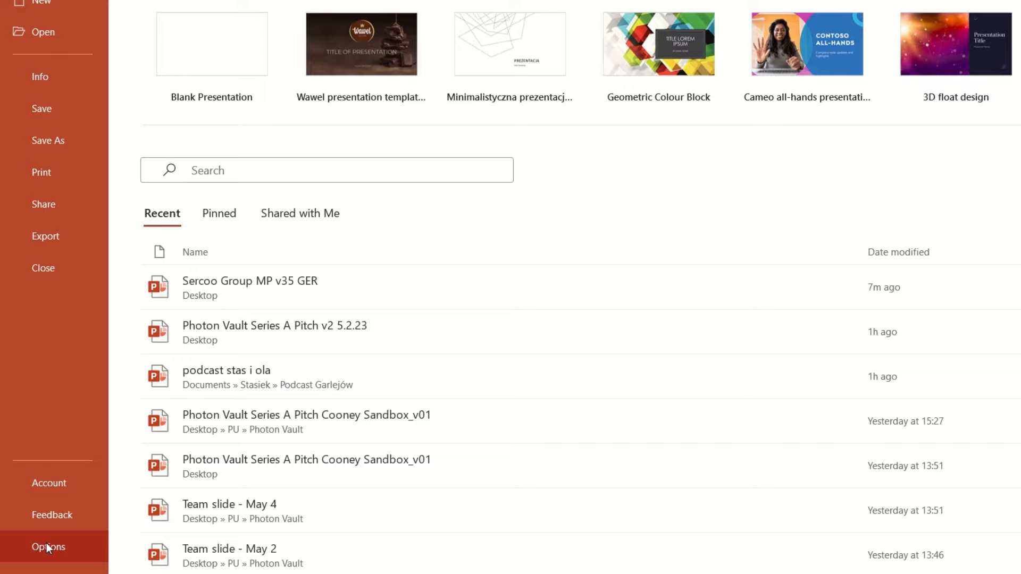
In Options > Language, make Polish the preferred display and authoring language and confirm
{"action": "left_click", "coordinate": [48, 547]}
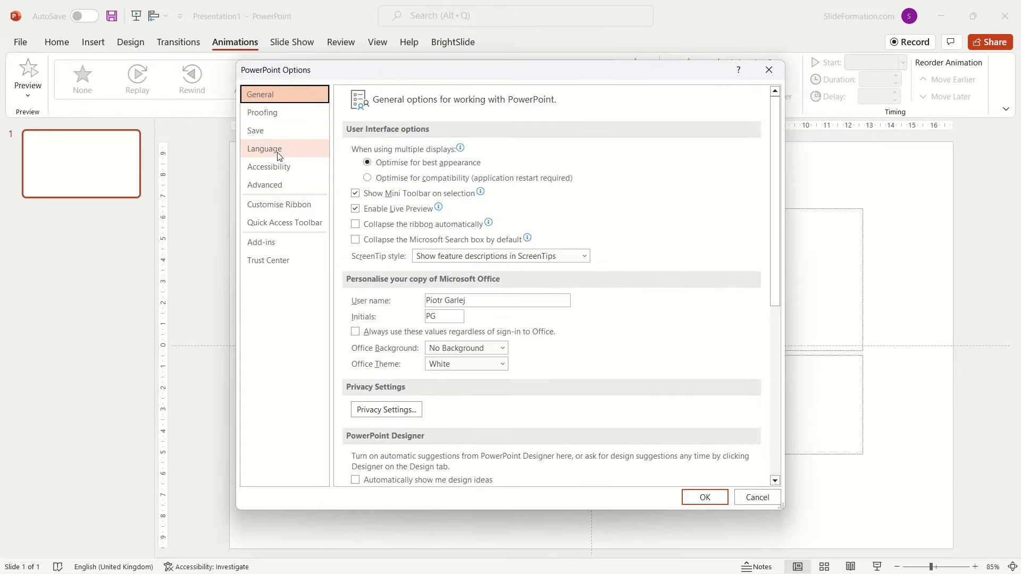
{"action": "left_click", "coordinate": [264, 149]}
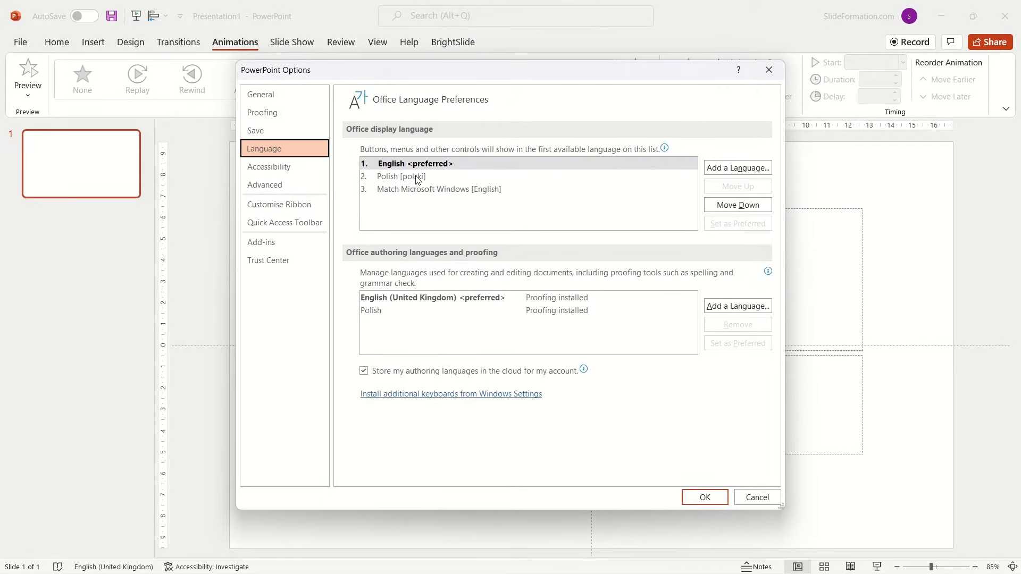
{"action": "left_click", "coordinate": [400, 177]}
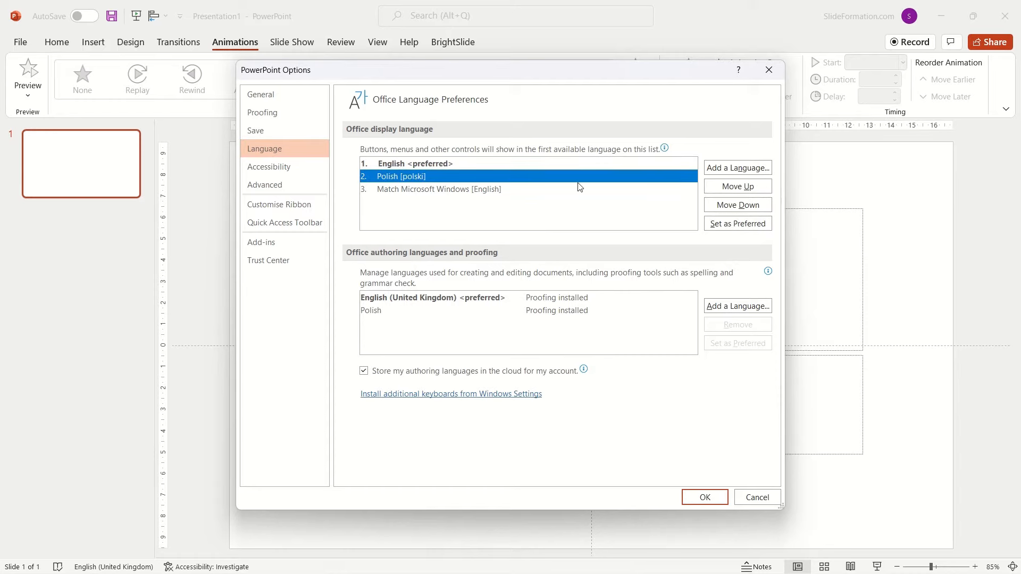
{"action": "left_click", "coordinate": [738, 224]}
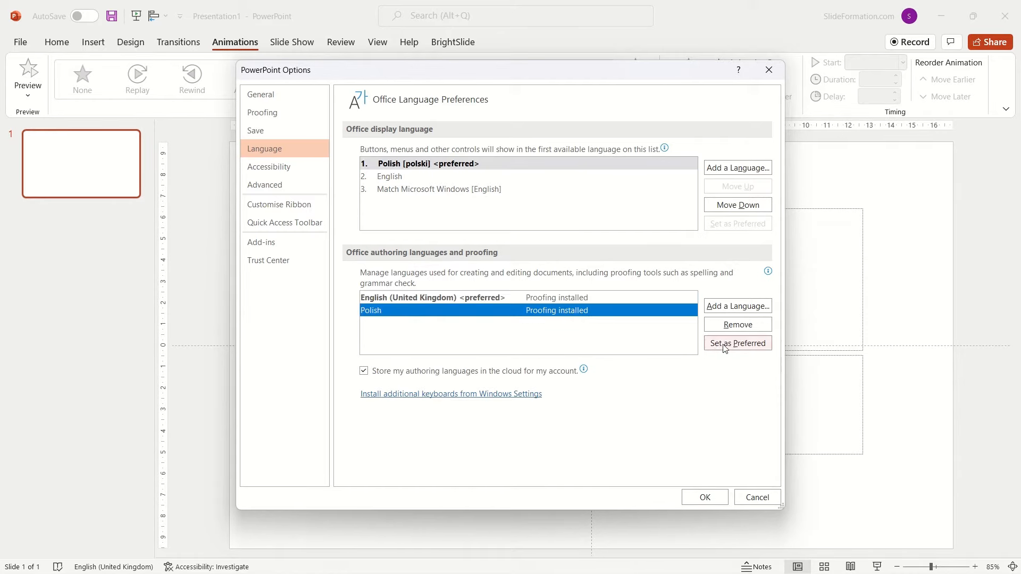
{"action": "left_click", "coordinate": [737, 343]}
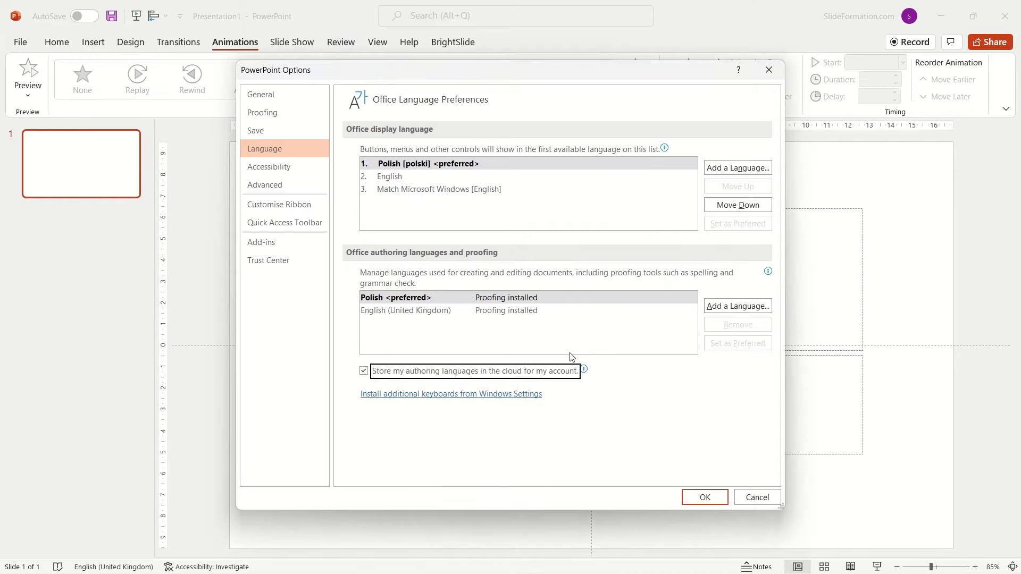
{"action": "mouse_move", "coordinate": [564, 350]}
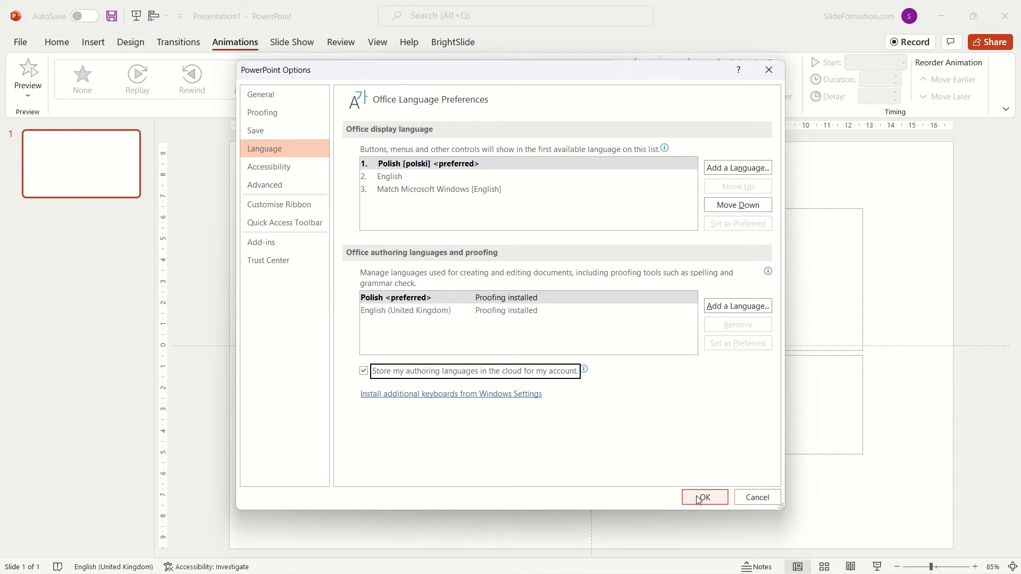
{"action": "left_click", "coordinate": [704, 497]}
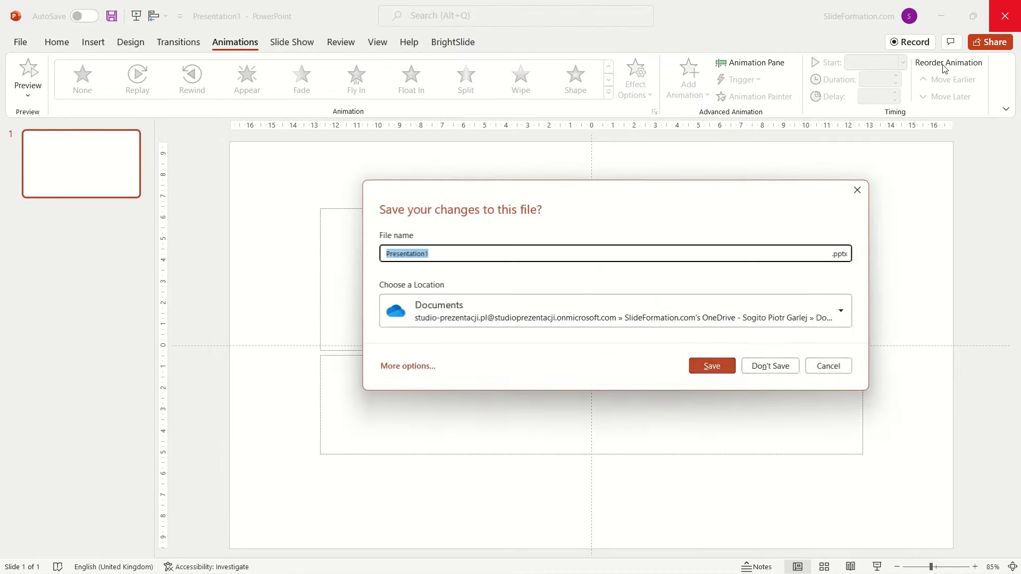
Discard changes to the untitled presentation and answer the recording warning so PowerPoint closes
{"action": "left_click", "coordinate": [770, 365]}
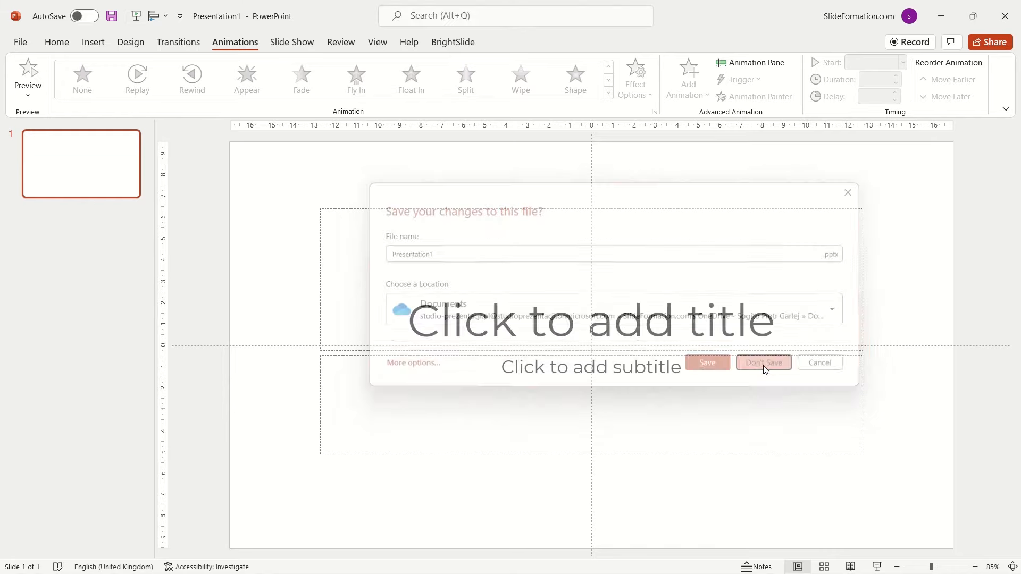
{"action": "left_click", "coordinate": [763, 363]}
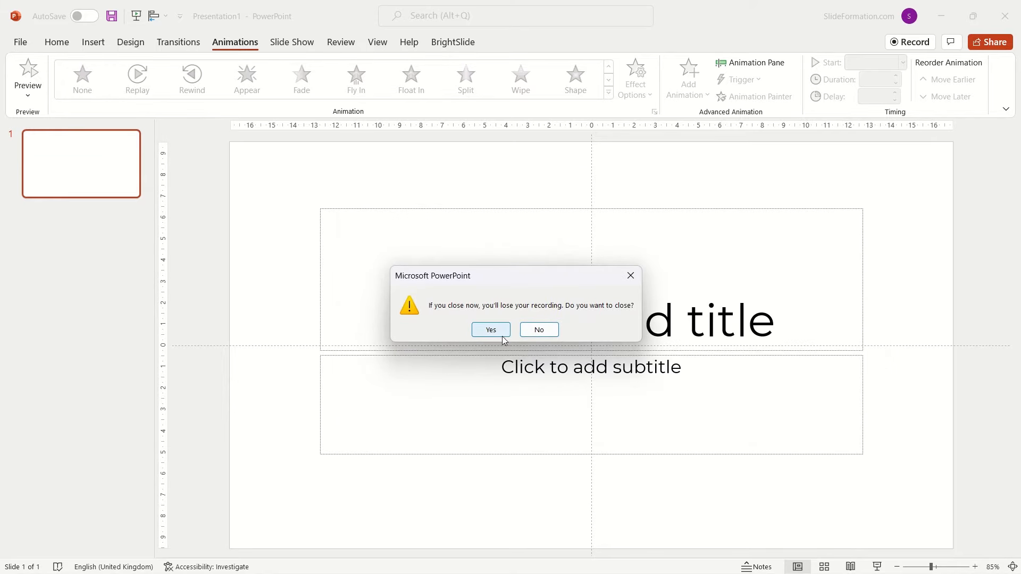
{"action": "mouse_move", "coordinate": [539, 330]}
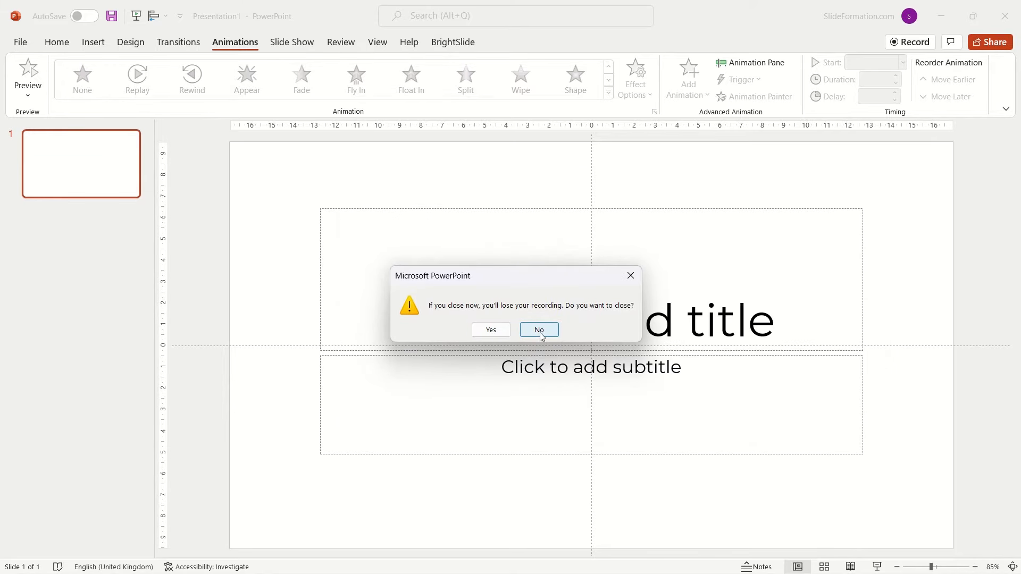
{"action": "left_click", "coordinate": [538, 330]}
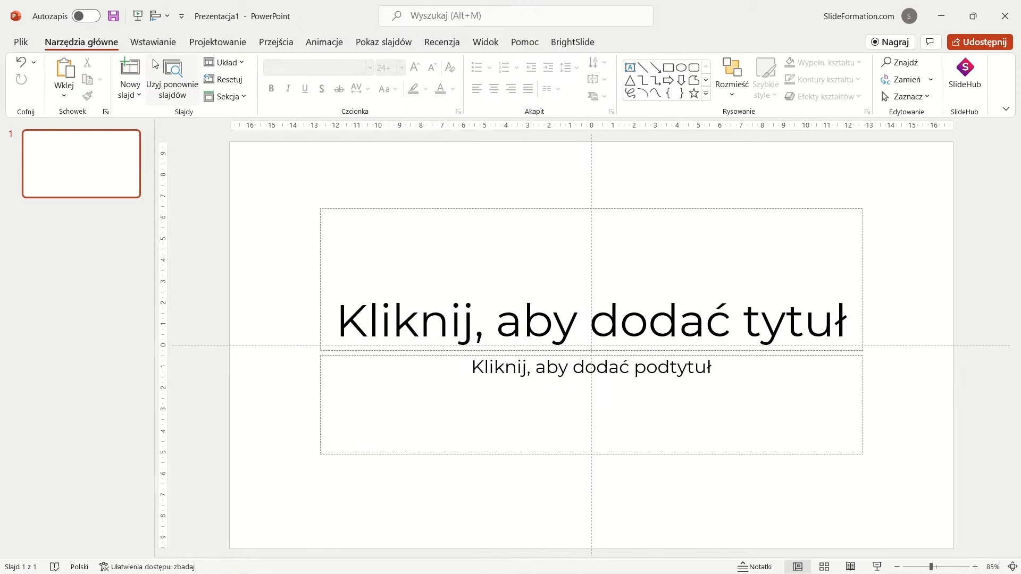
Browse the Wstawianie and Przejścia ribbons in the relaunched Polish interface
{"action": "left_click", "coordinate": [153, 42]}
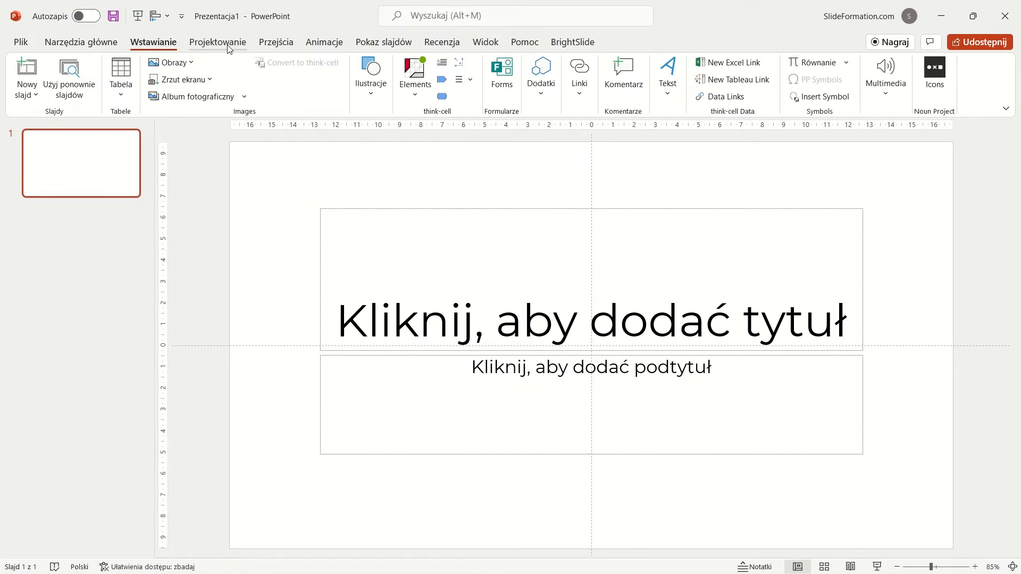
{"action": "left_click", "coordinate": [275, 41]}
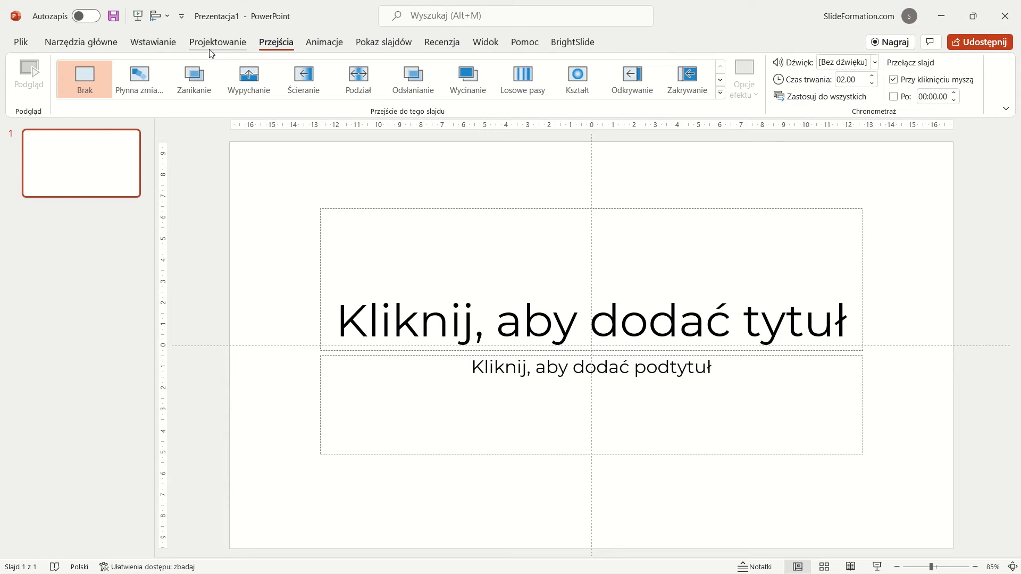
{"action": "left_click", "coordinate": [81, 42]}
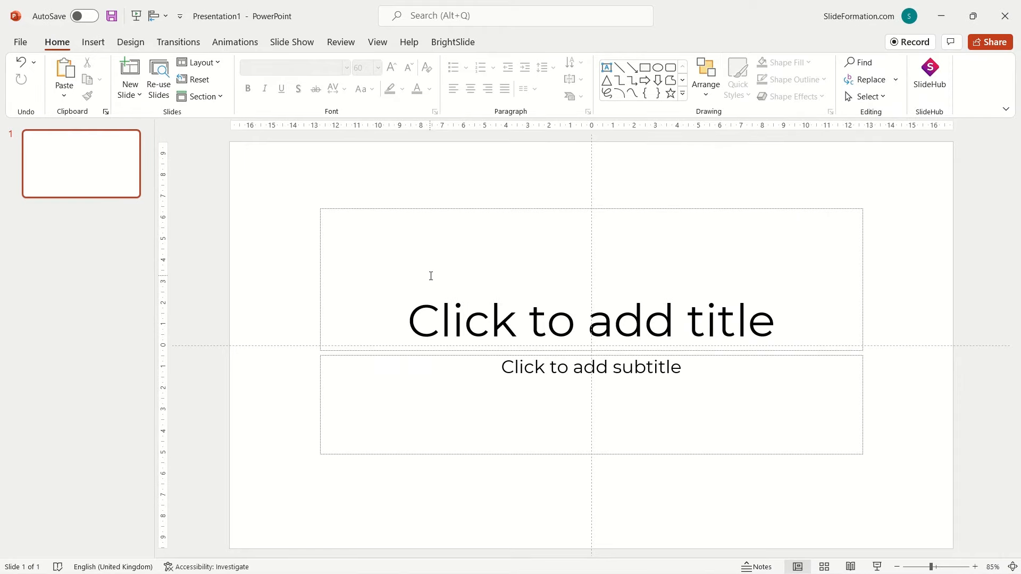
{"action": "mouse_move", "coordinate": [277, 166]}
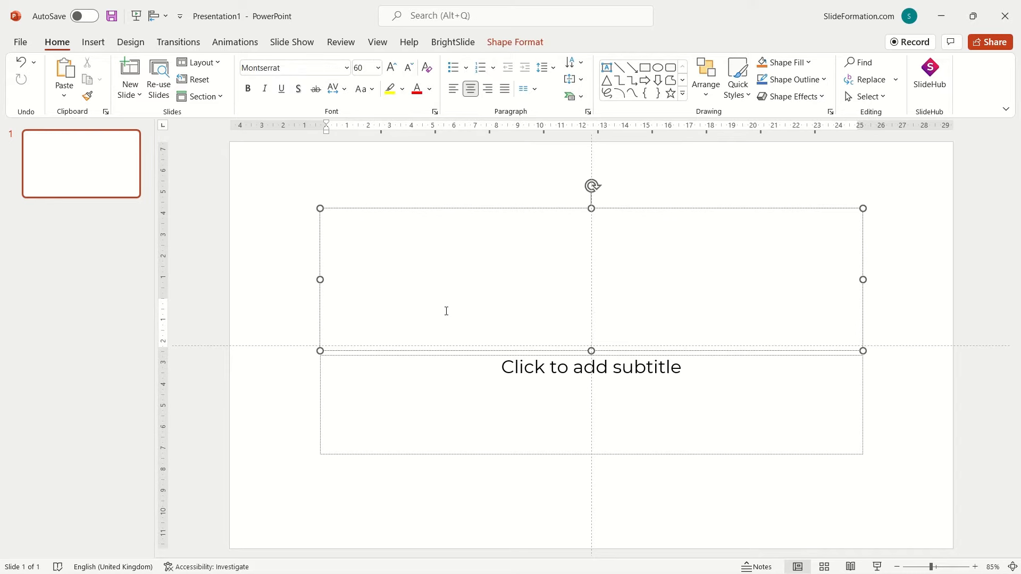
Title the slide 'Strategy on the market' and begin the Polish subtitle 'Strategia na rynku'
{"action": "type", "text": "Strat"}
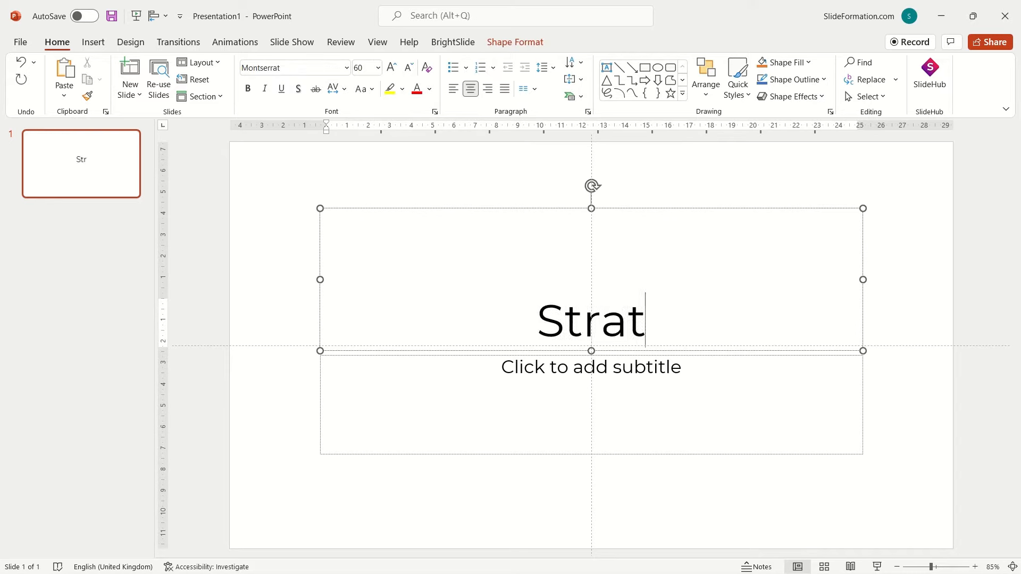
{"action": "type", "text": "egy on the"}
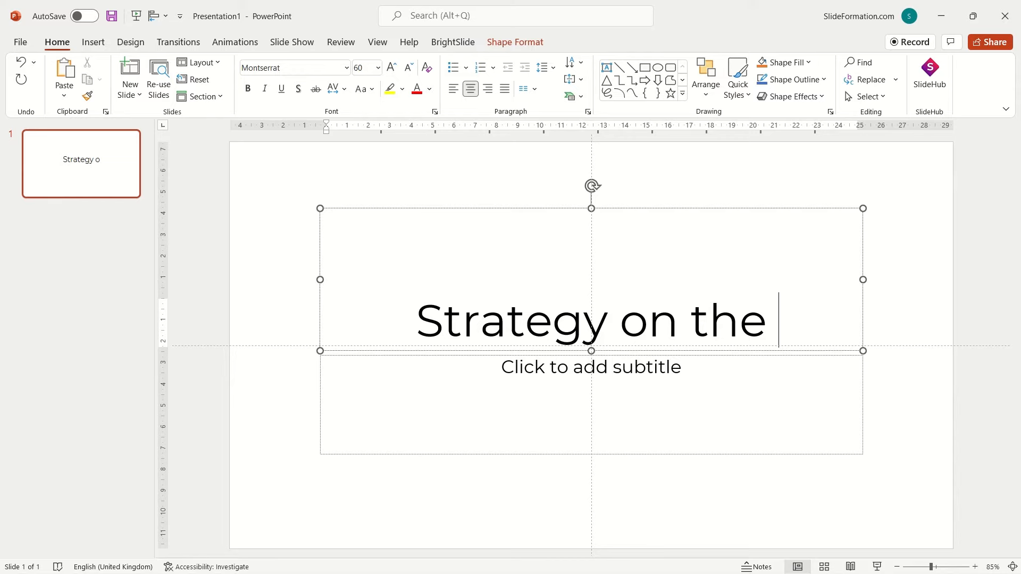
{"action": "type", "text": "market"}
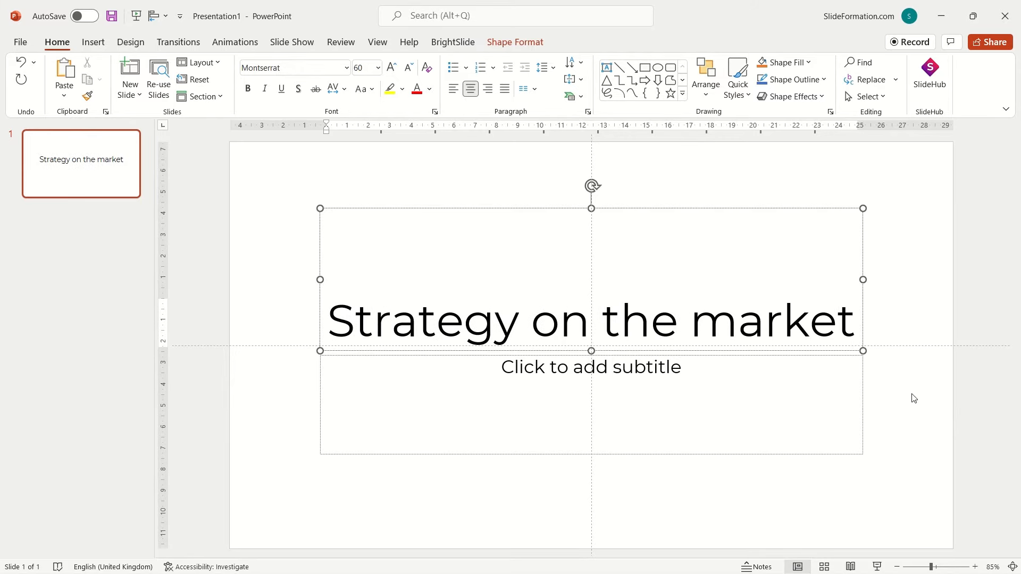
{"action": "type", "text": "Strategia na rynku"}
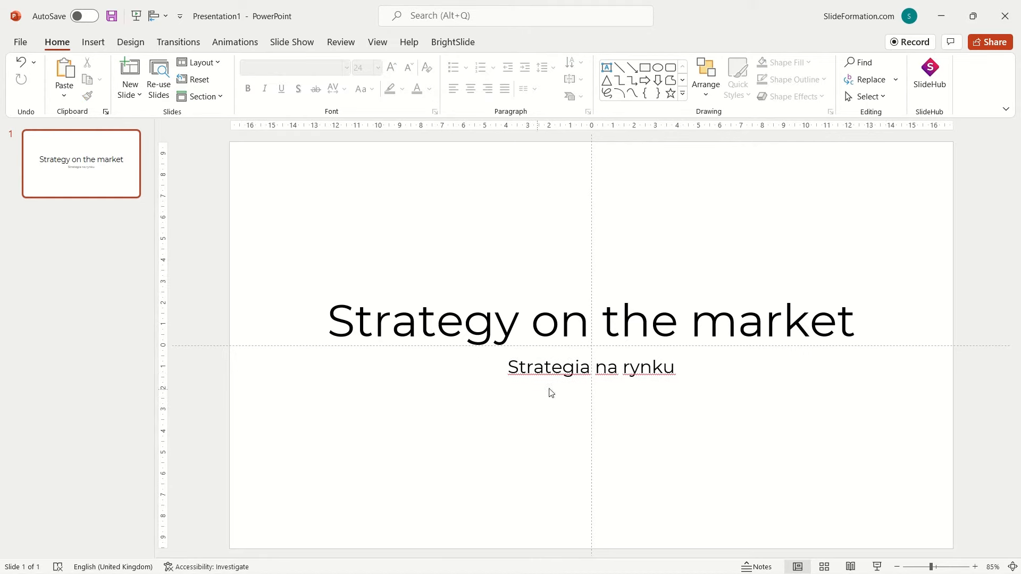
Switch the Windows keyboard input language from English to Polish via the taskbar indicator
{"action": "left_click", "coordinate": [457, 319]}
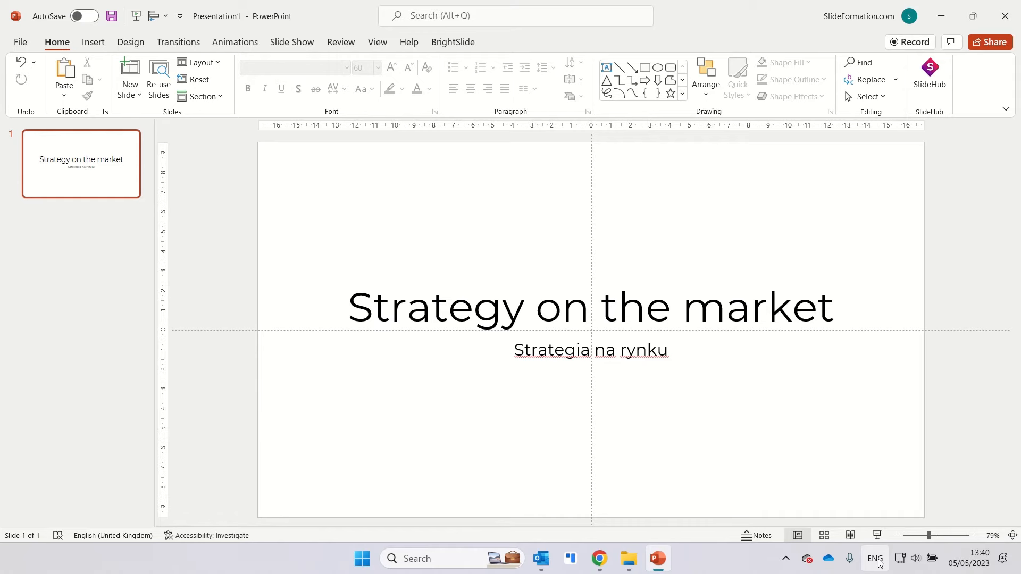
{"action": "left_click", "coordinate": [875, 562]}
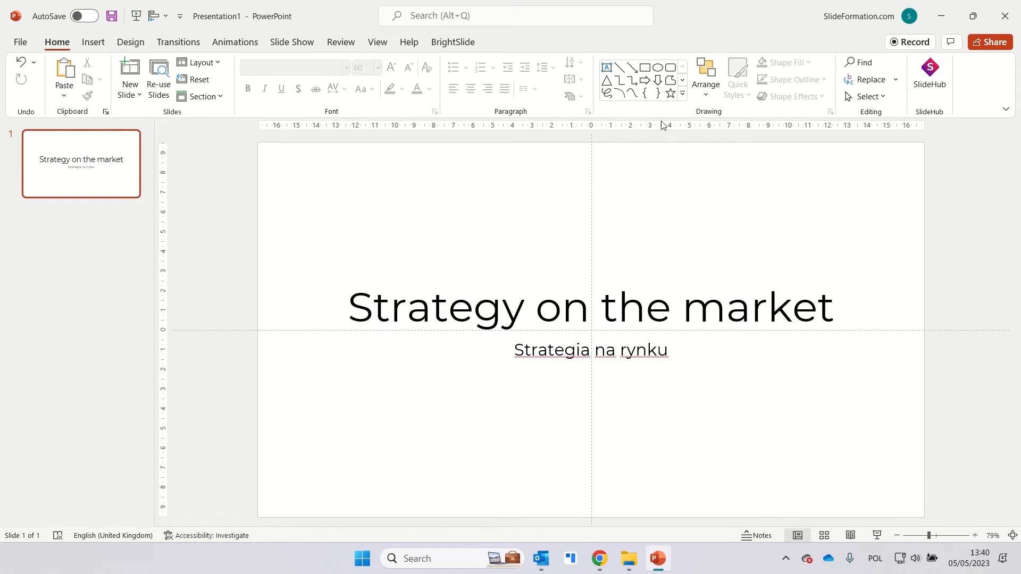
Add two text boxes below the subtitle reading 'Strategia na rynku' and 'Strategy on the market'
{"action": "left_click_drag", "start_coordinate": [430, 413], "coordinate": [780, 470]}
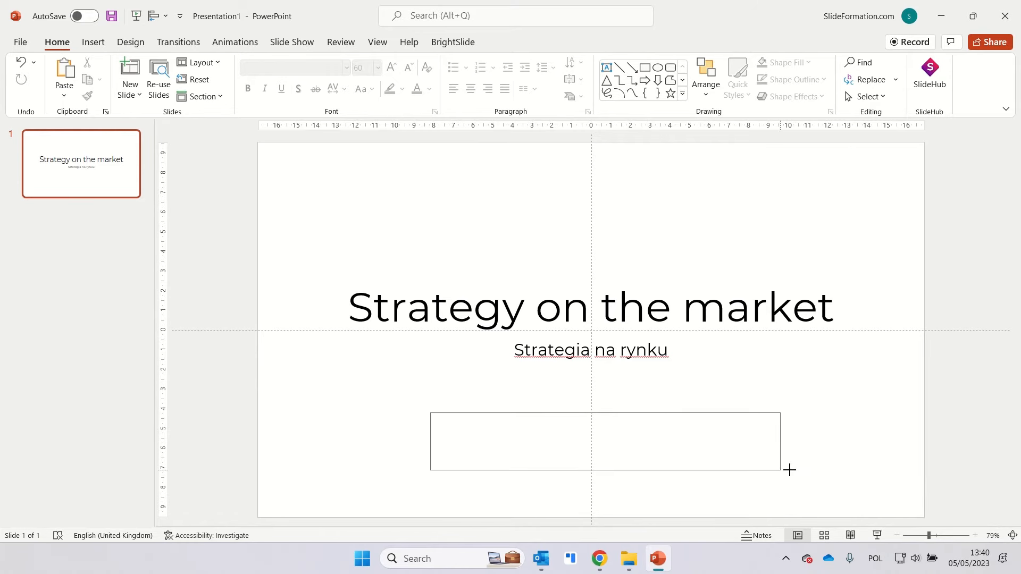
{"action": "type", "text": "Strategia na rynku"}
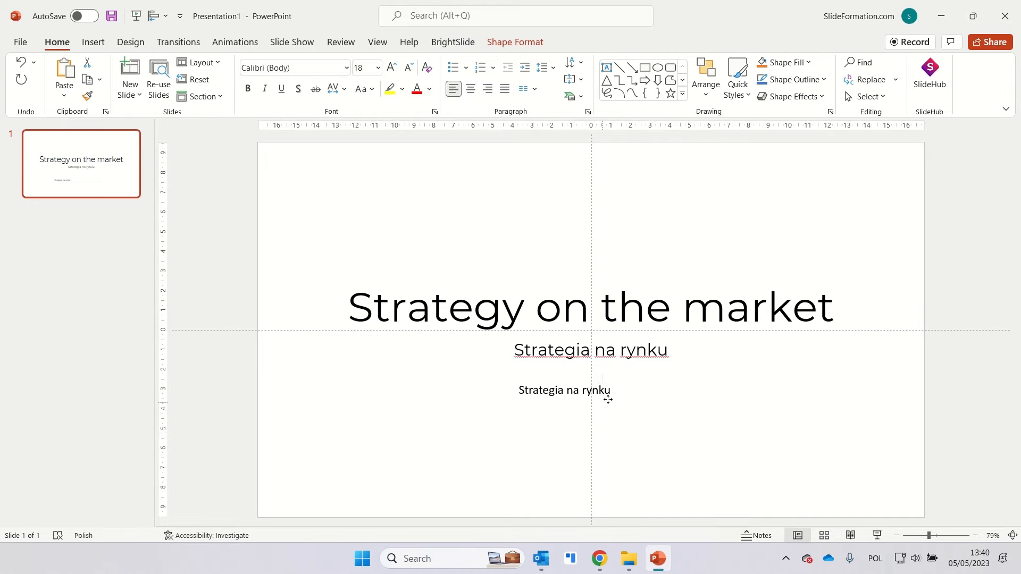
{"action": "left_click", "coordinate": [568, 391]}
{"action": "type", "text": "Strategy"}
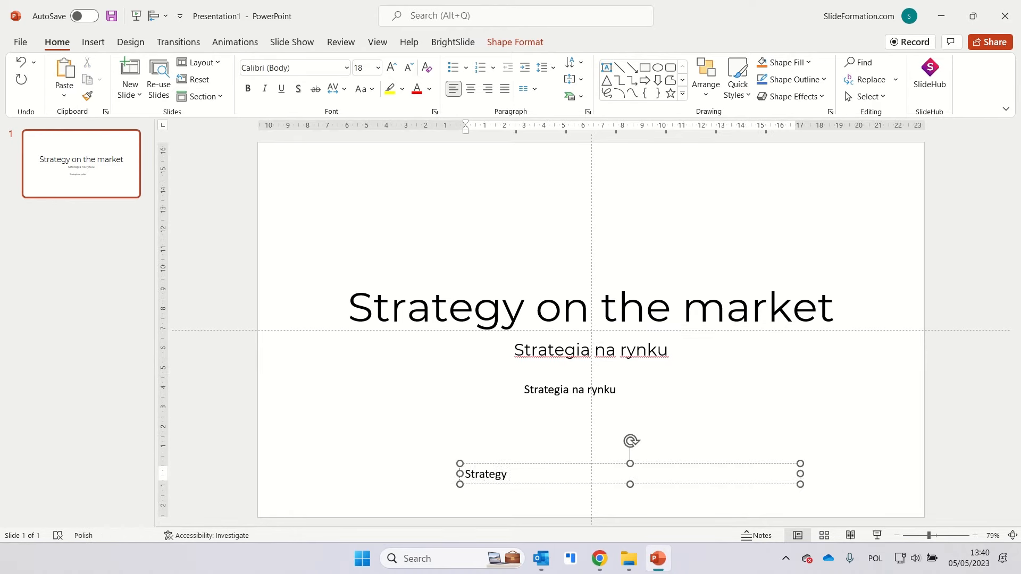
{"action": "type", "text": "on the market"}
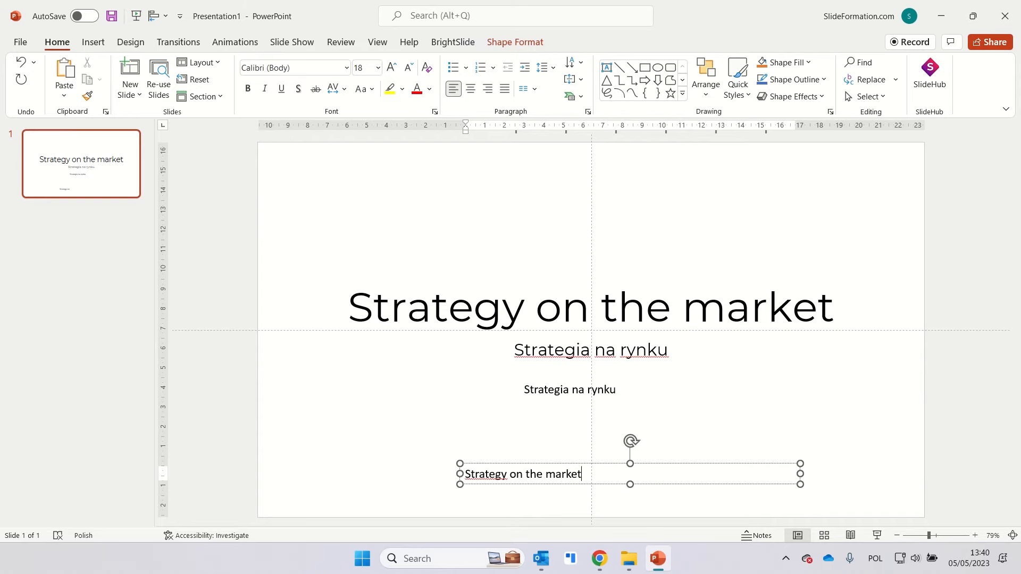
Move the English line under the Polish text and extend it with '- English'
{"action": "left_click", "coordinate": [574, 501]}
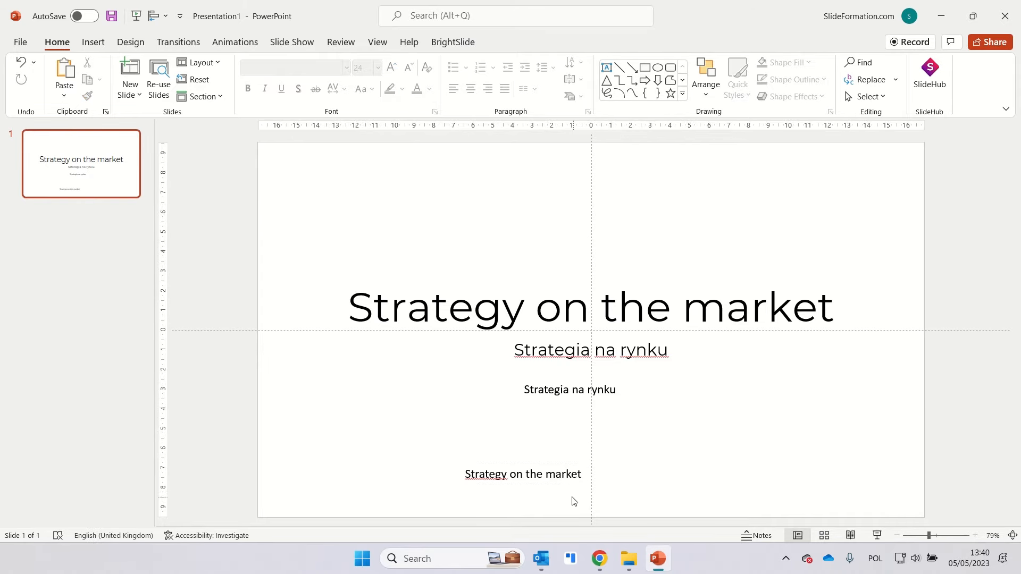
{"action": "left_click", "coordinate": [524, 474]}
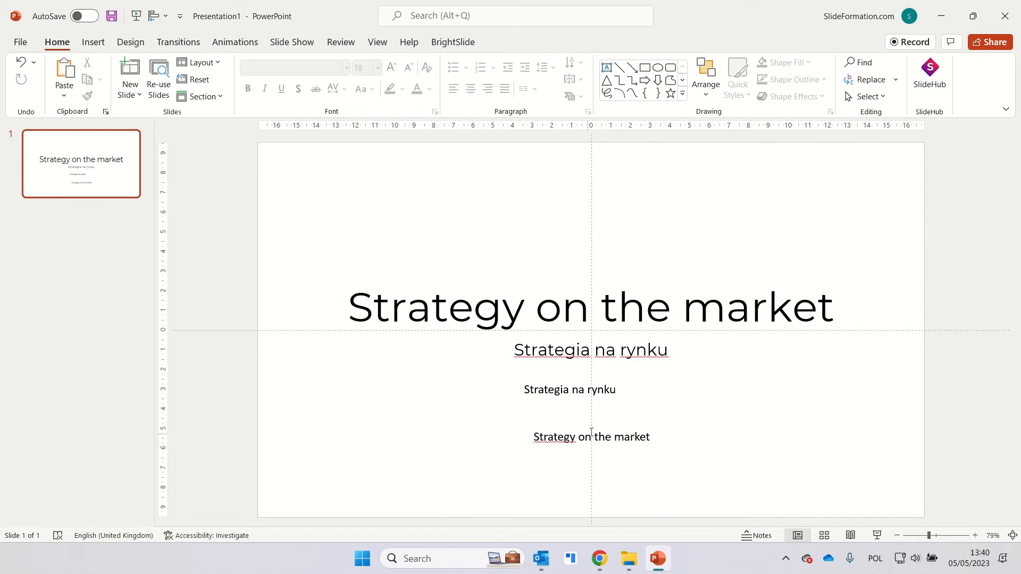
{"action": "left_click", "coordinate": [591, 437]}
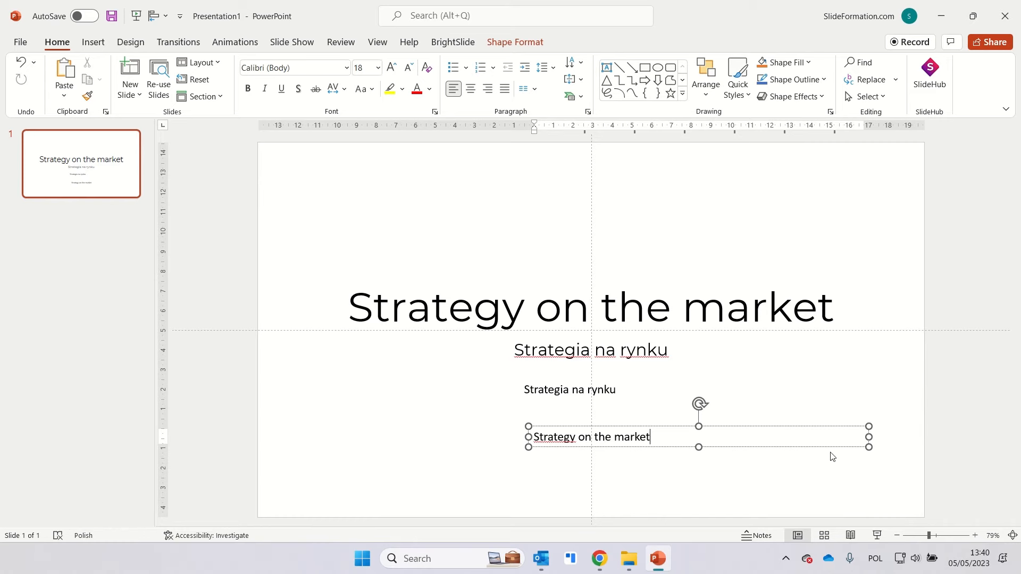
{"action": "type", "text": "- English version"}
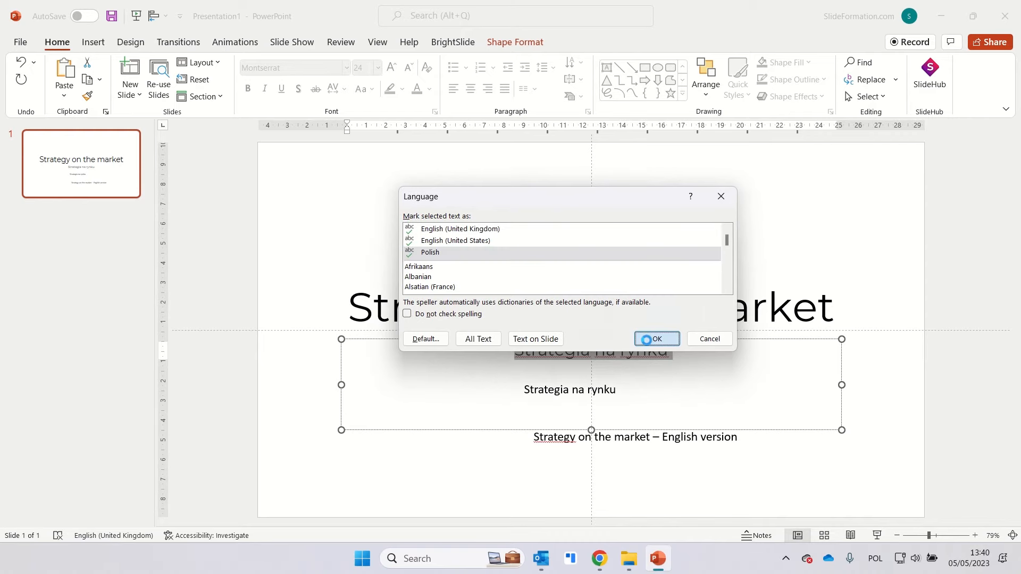
Set the subtitle's proofing language to Polish and the English line's to English (United States)
{"action": "left_click", "coordinate": [656, 338]}
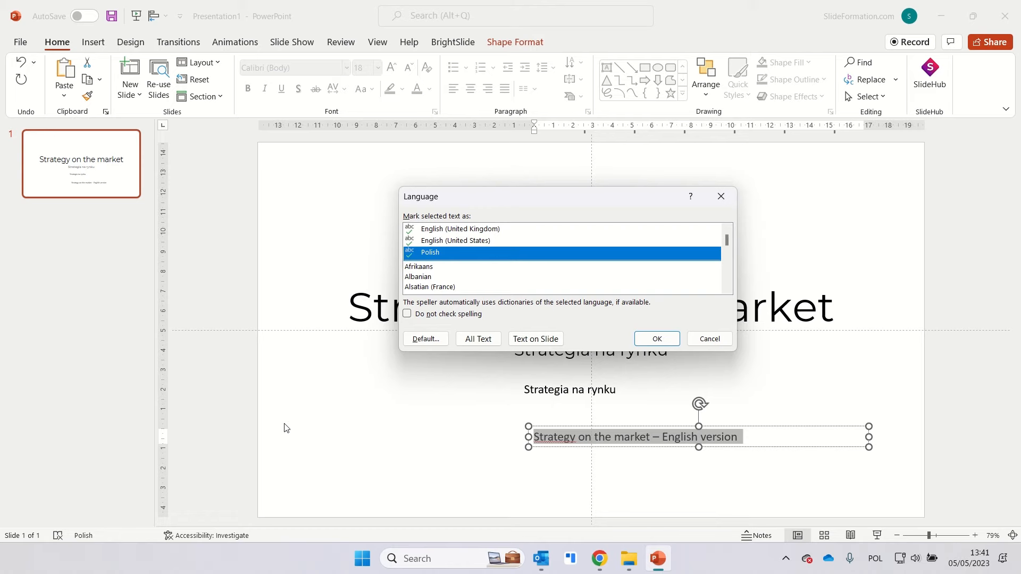
{"action": "left_click", "coordinate": [456, 240]}
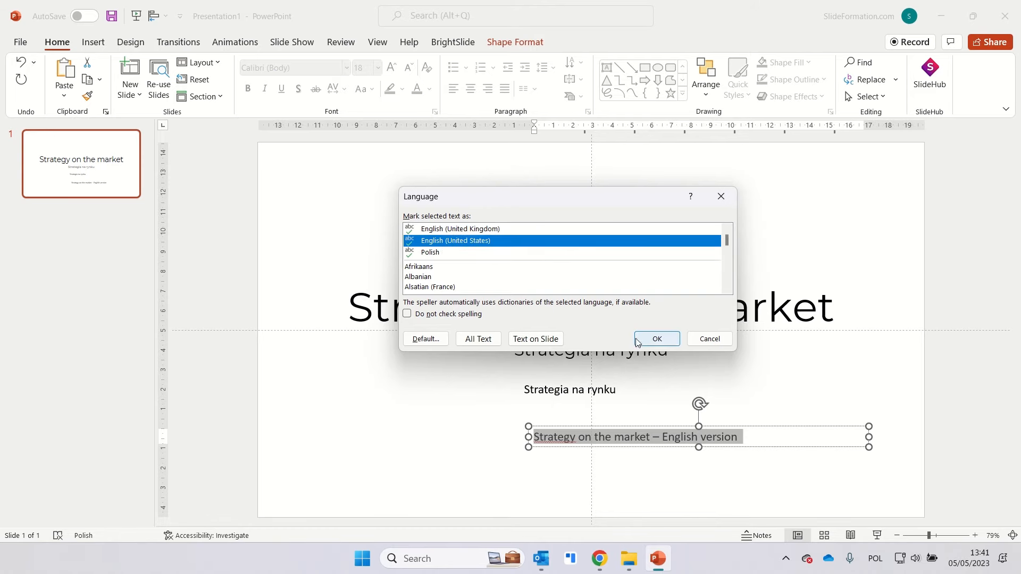
{"action": "left_click", "coordinate": [656, 338]}
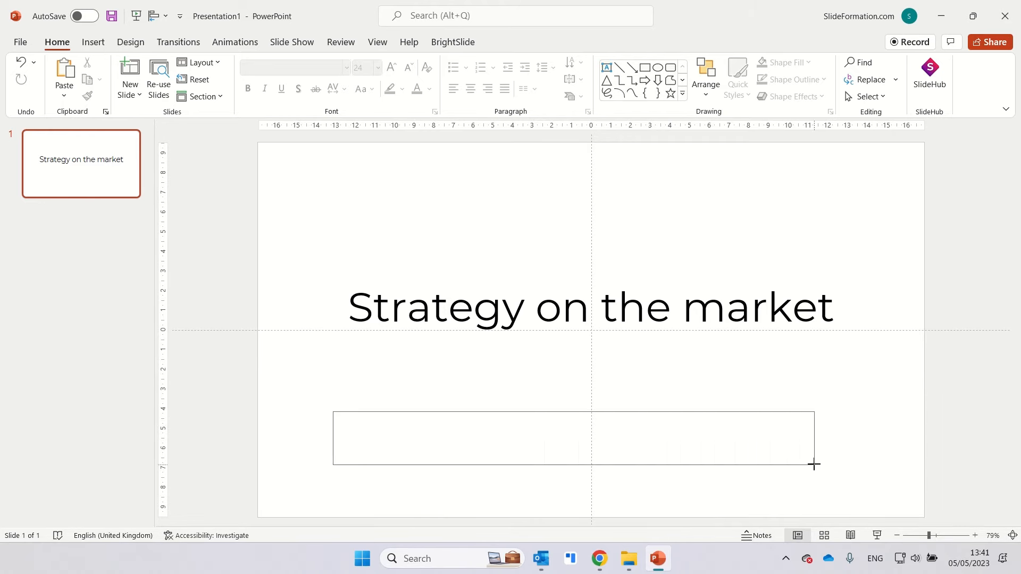
Type two English sentences explaining that English typed under another keyboard language is flagged as errors
{"action": "type", "text": "This time I am typing in English and PowerPoint"}
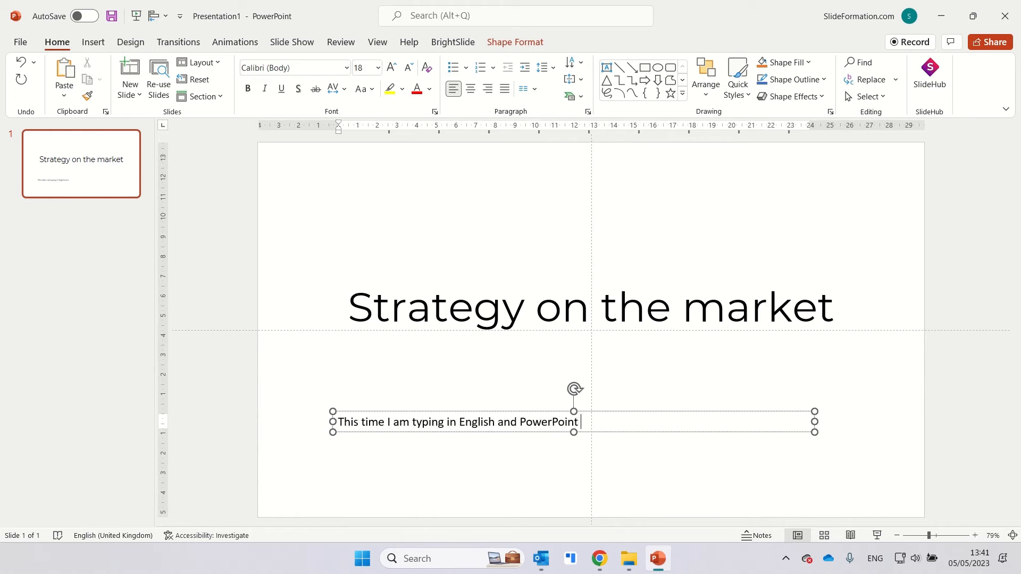
{"action": "type", "text": "doesn't see it as an error."}
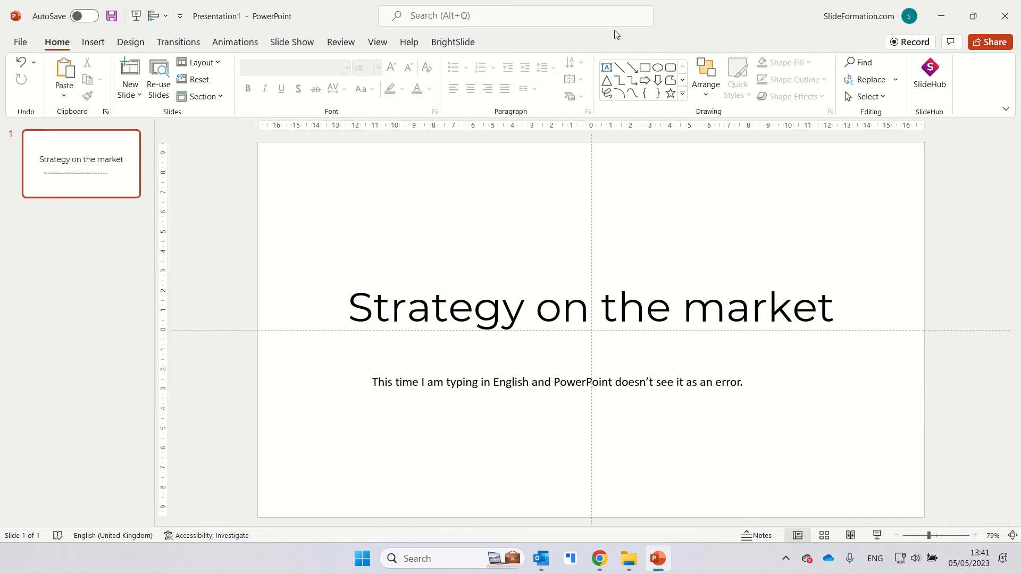
{"action": "type", "text": "x"}
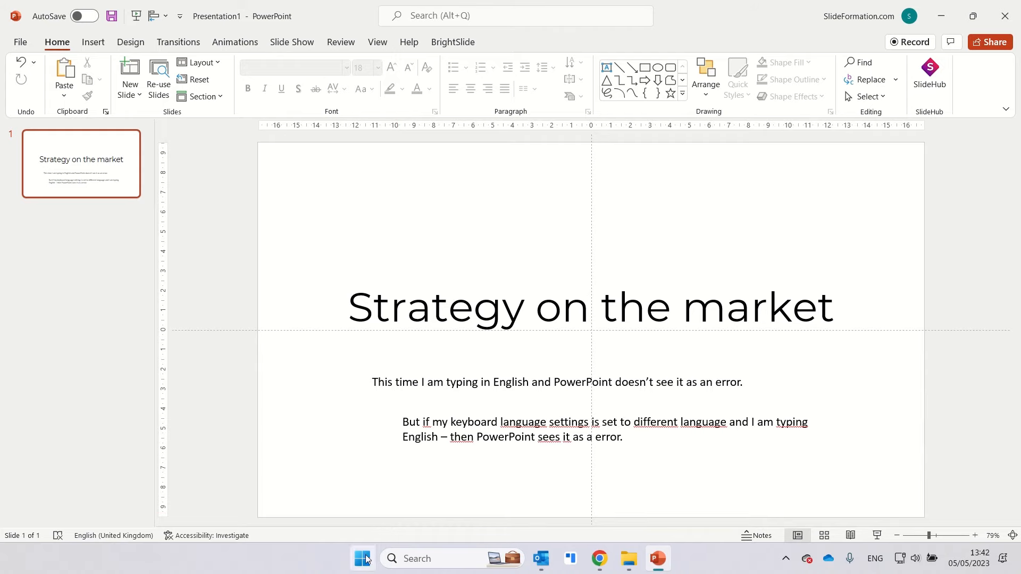
Go to the Language & region page in Windows Settings
{"action": "left_click", "coordinate": [364, 558]}
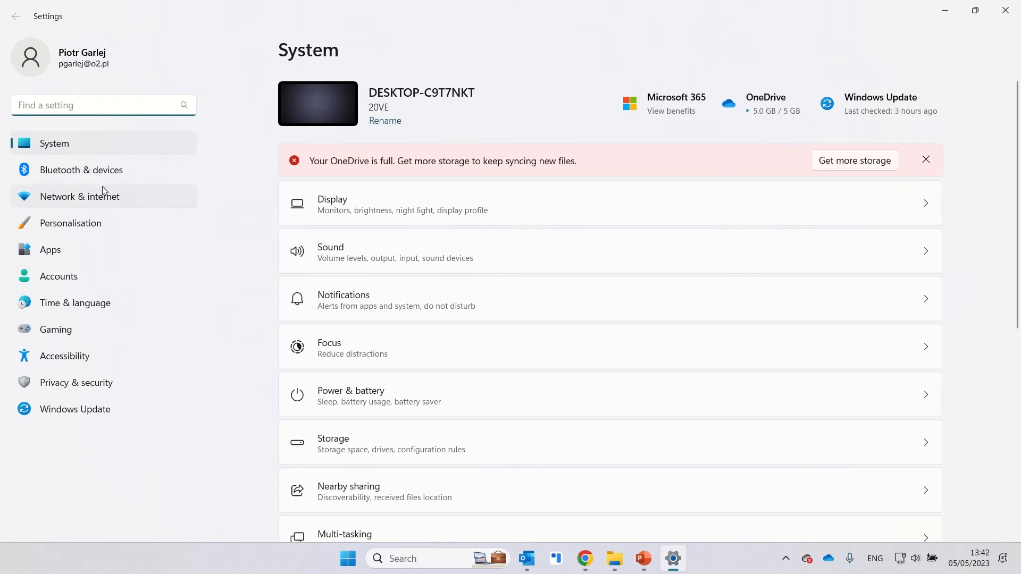
{"action": "left_click", "coordinate": [75, 303]}
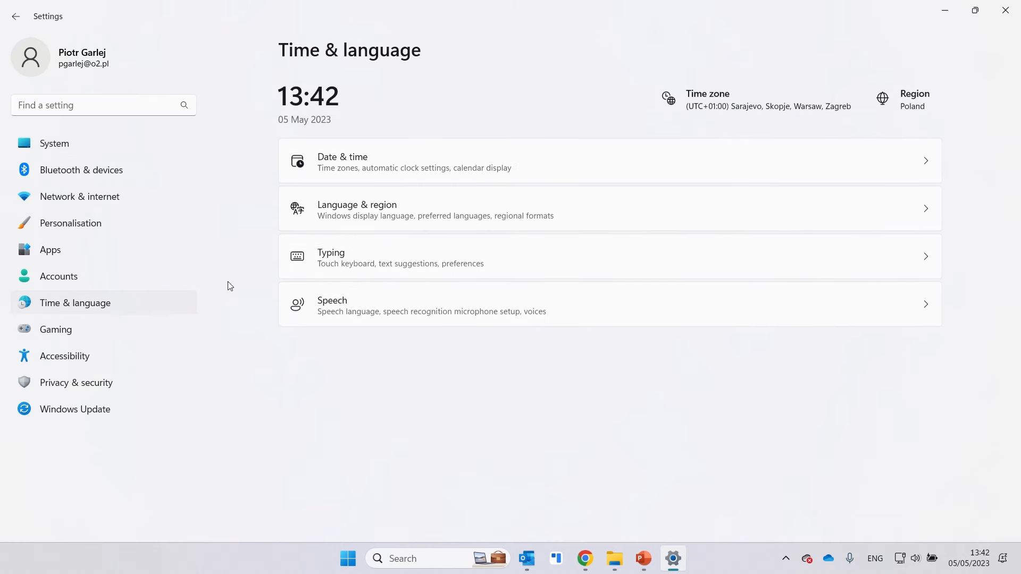
{"action": "left_click", "coordinate": [358, 209]}
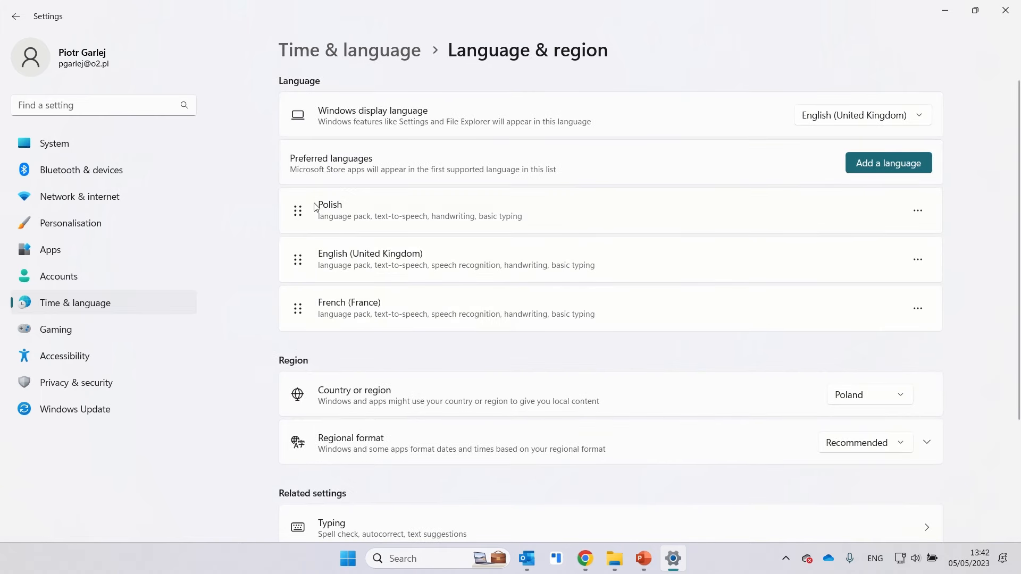
{"action": "mouse_move", "coordinate": [887, 163]}
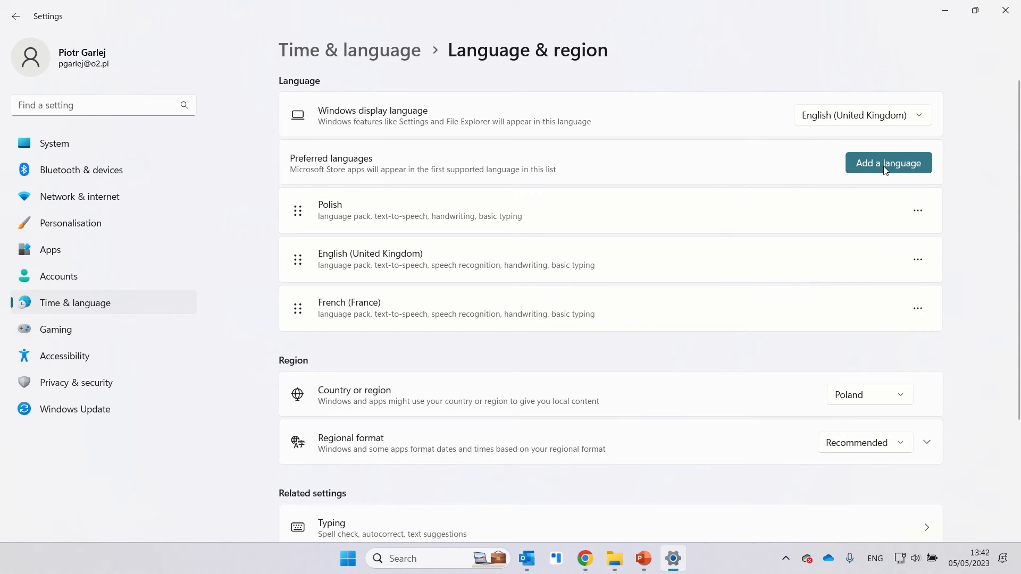
{"action": "mouse_move", "coordinate": [417, 201]}
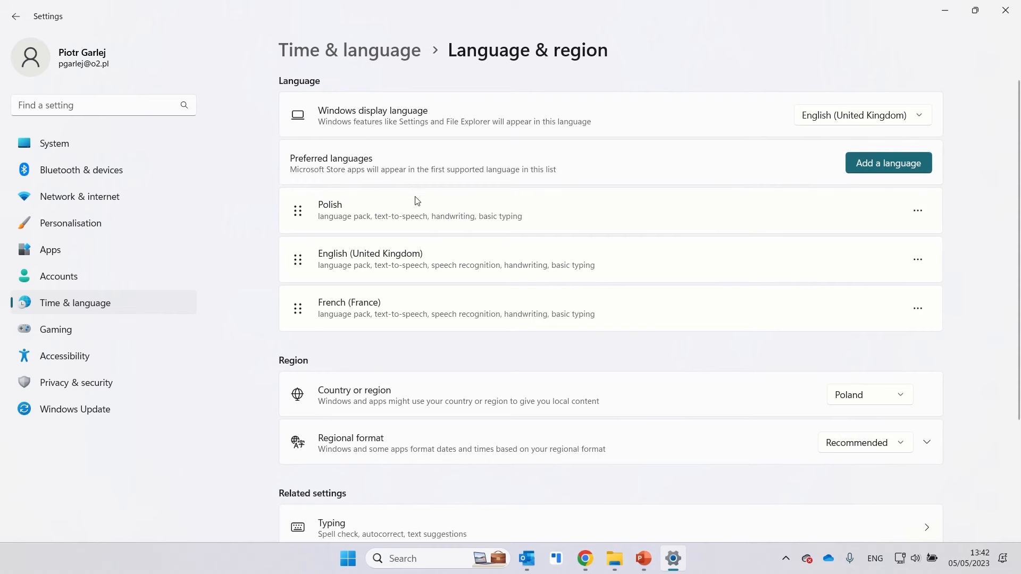
{"action": "mouse_move", "coordinate": [340, 216]}
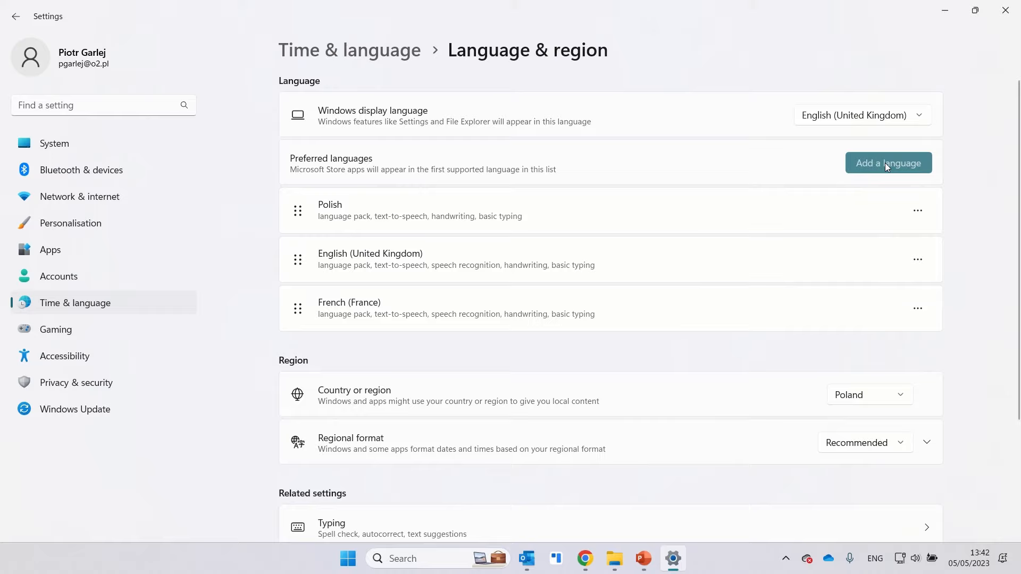
Bring up the Add a language list and cancel it, leaving French (France) among the preferred languages
{"action": "left_click", "coordinate": [887, 162]}
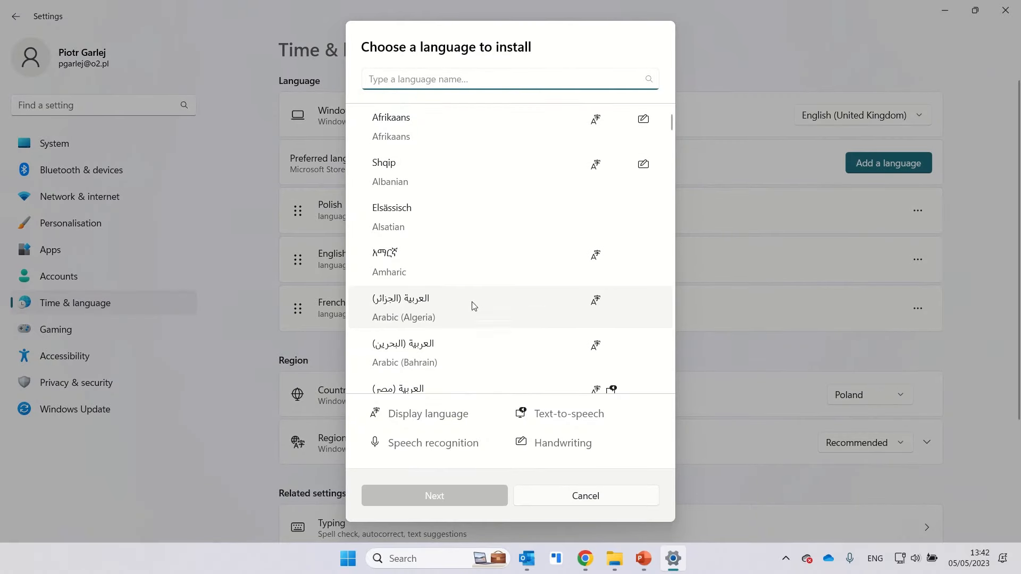
{"action": "left_click", "coordinate": [584, 496]}
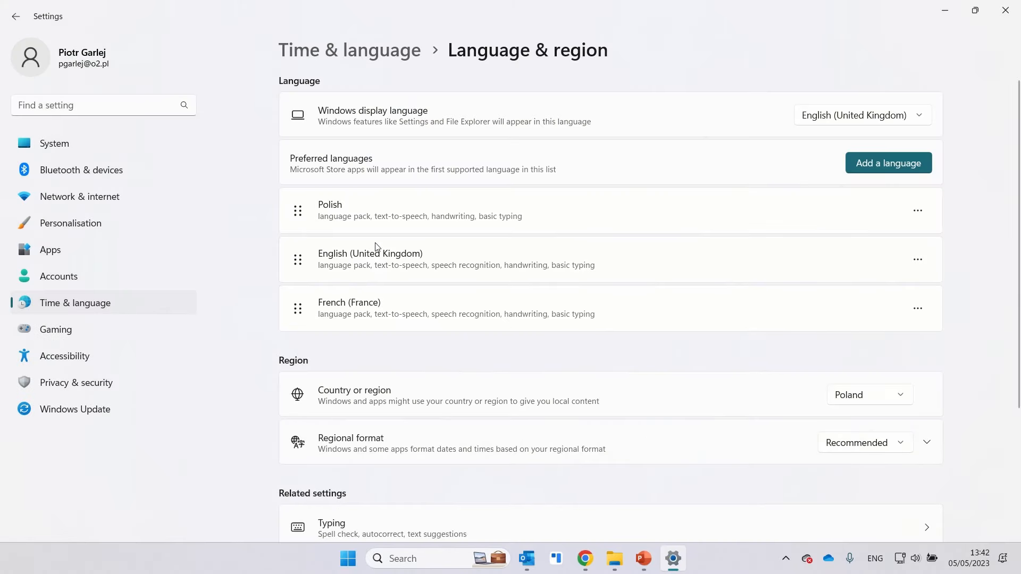
{"action": "mouse_move", "coordinate": [570, 278]}
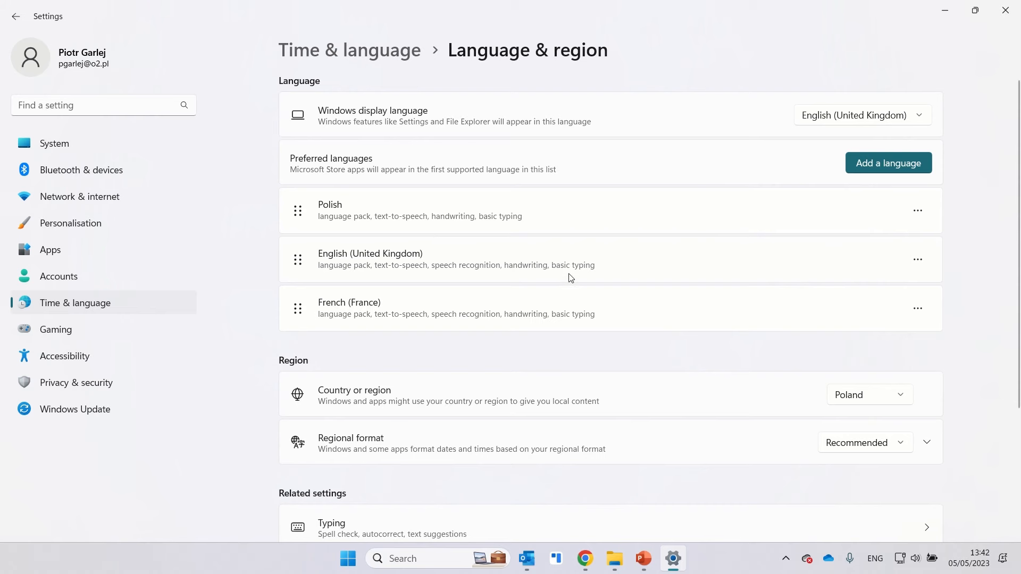
Show the English (United Kingdom) language options with its installed United Kingdom keyboard
{"action": "left_click", "coordinate": [917, 260]}
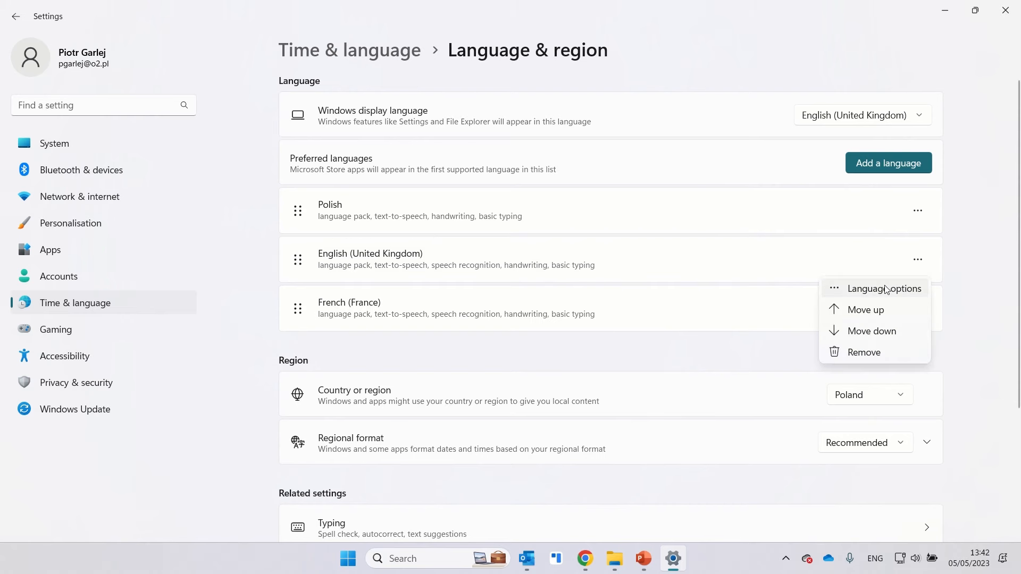
{"action": "left_click", "coordinate": [885, 288]}
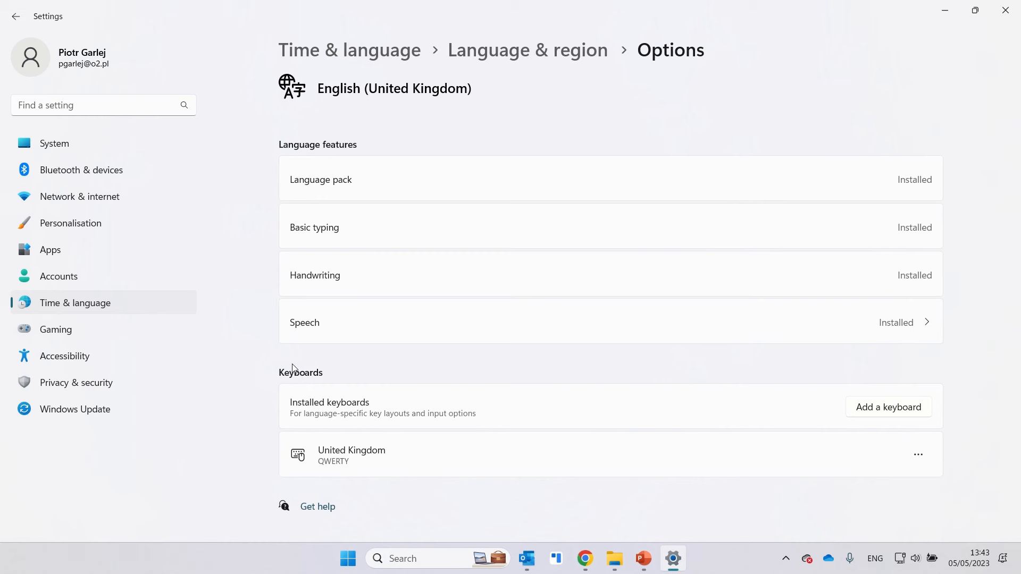
{"action": "mouse_move", "coordinate": [287, 426]}
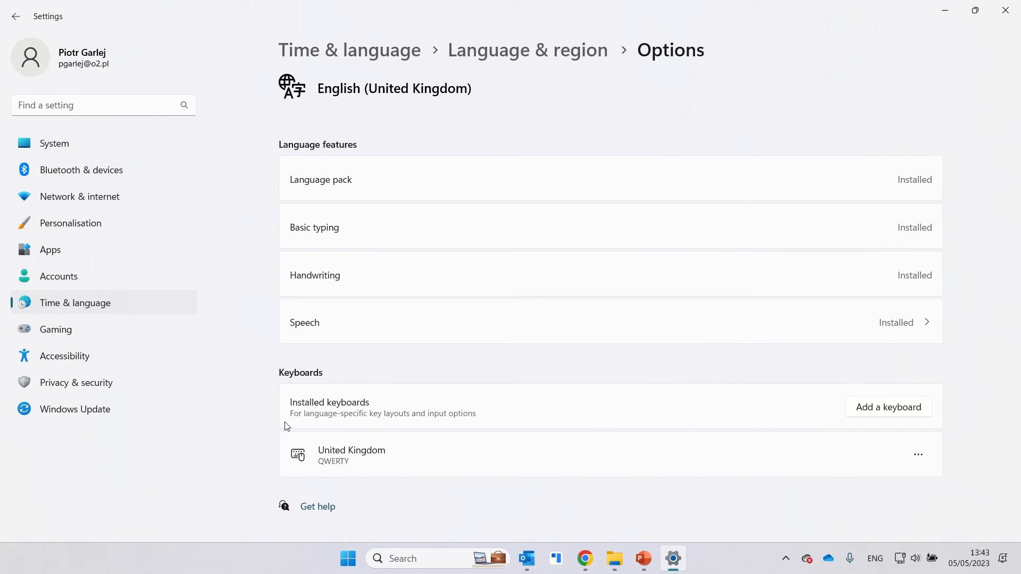
{"action": "mouse_move", "coordinate": [368, 476]}
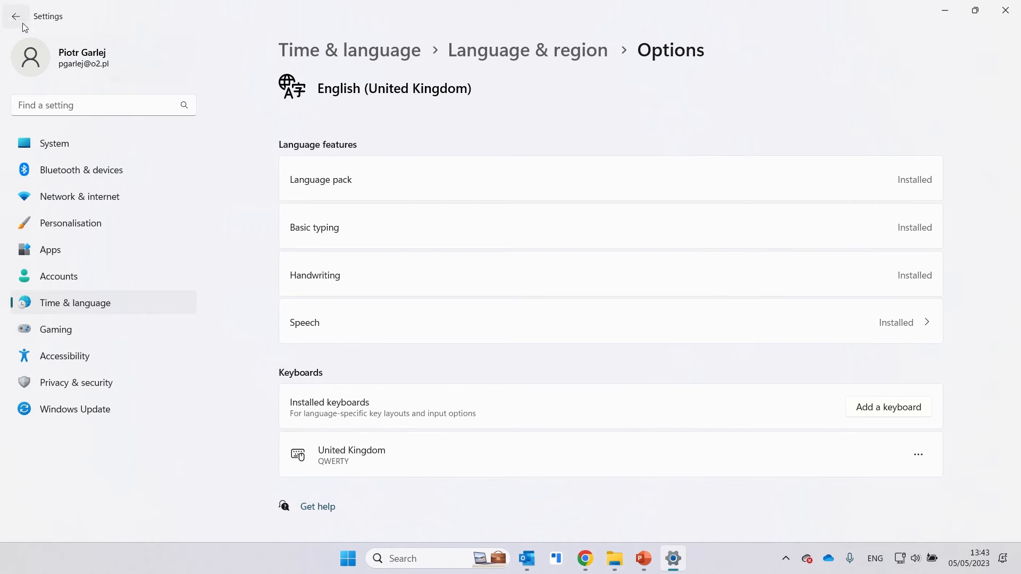
Add the French AZERTY keyboard layout to French (France) in Language options
{"action": "left_click", "coordinate": [16, 16]}
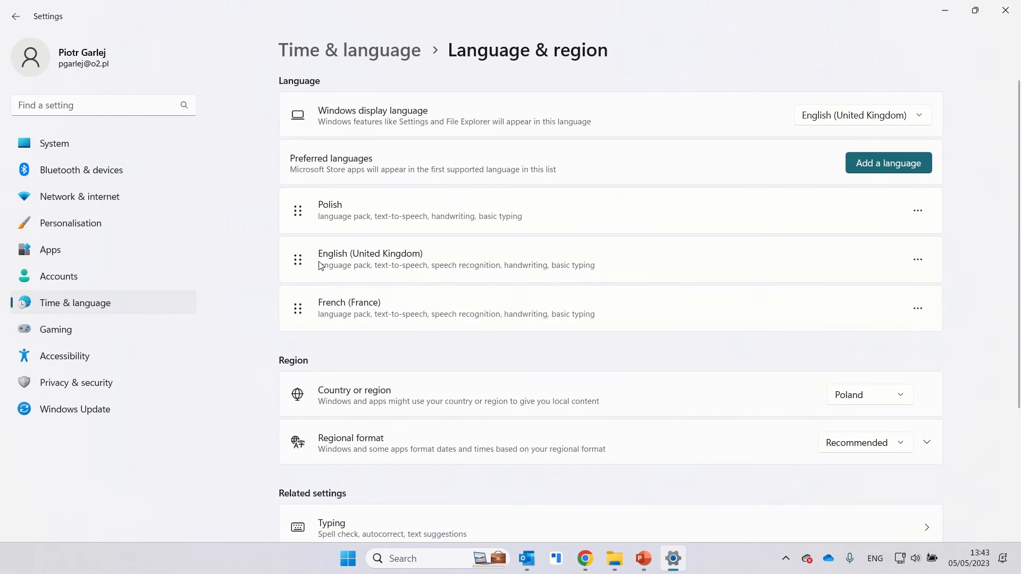
{"action": "left_click", "coordinate": [918, 309]}
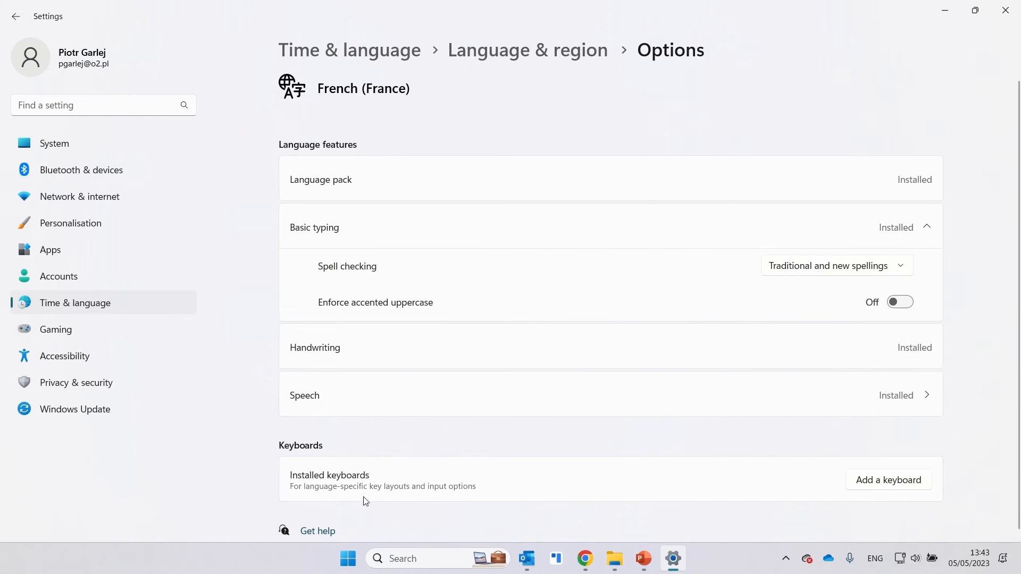
{"action": "left_click", "coordinate": [887, 480]}
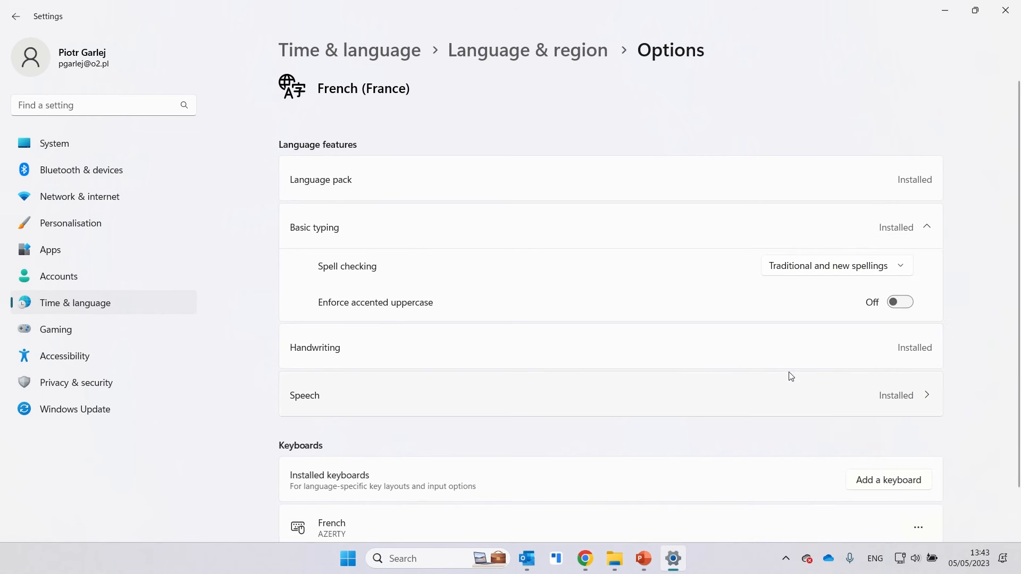
{"action": "scroll", "scroll_direction": "down", "scroll_amount": 3}
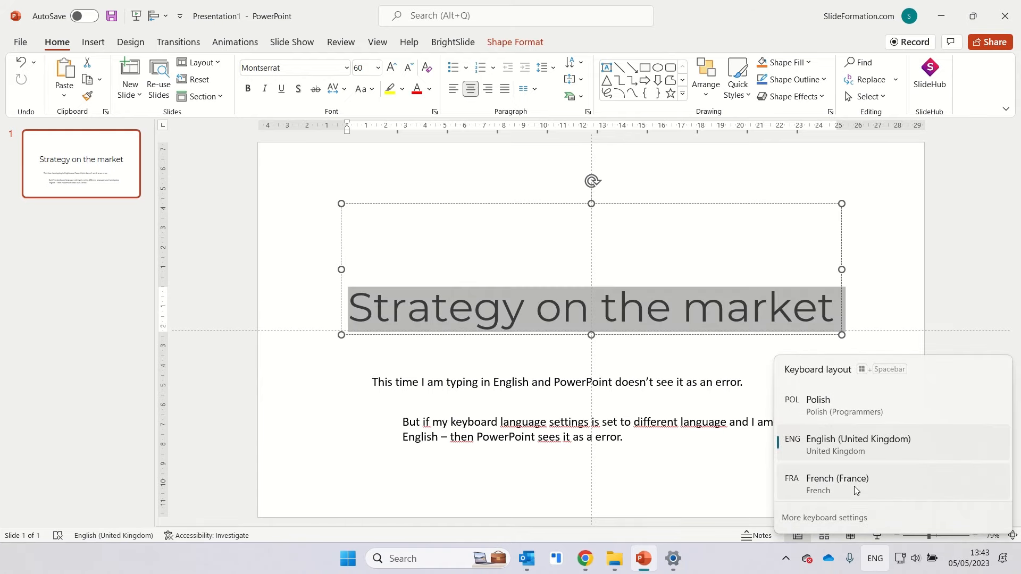
Switch input to French (France) and retype the slide title in French as 'Je suis tres'
{"action": "left_click", "coordinate": [837, 478]}
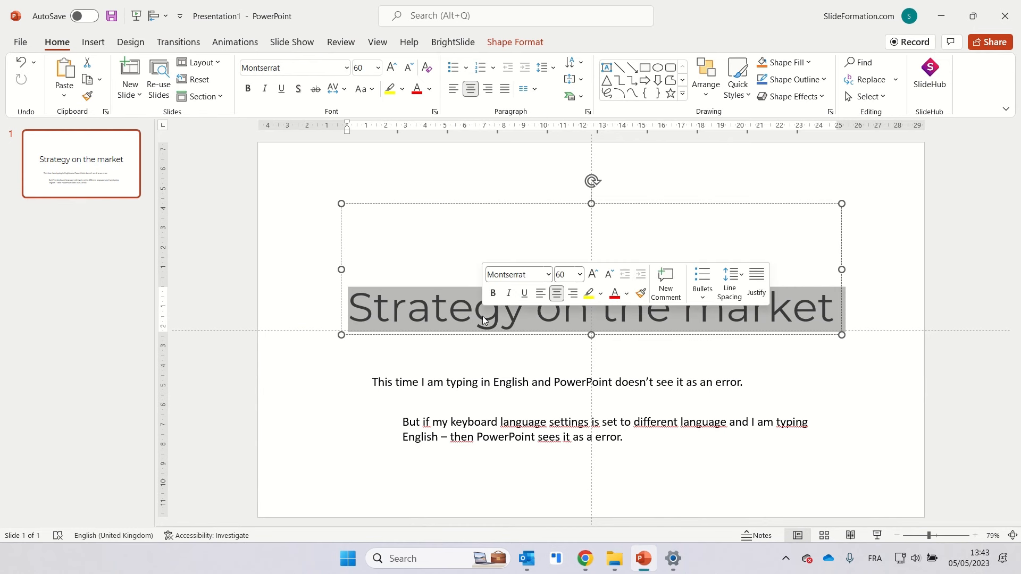
{"action": "type", "text": "Je dois"}
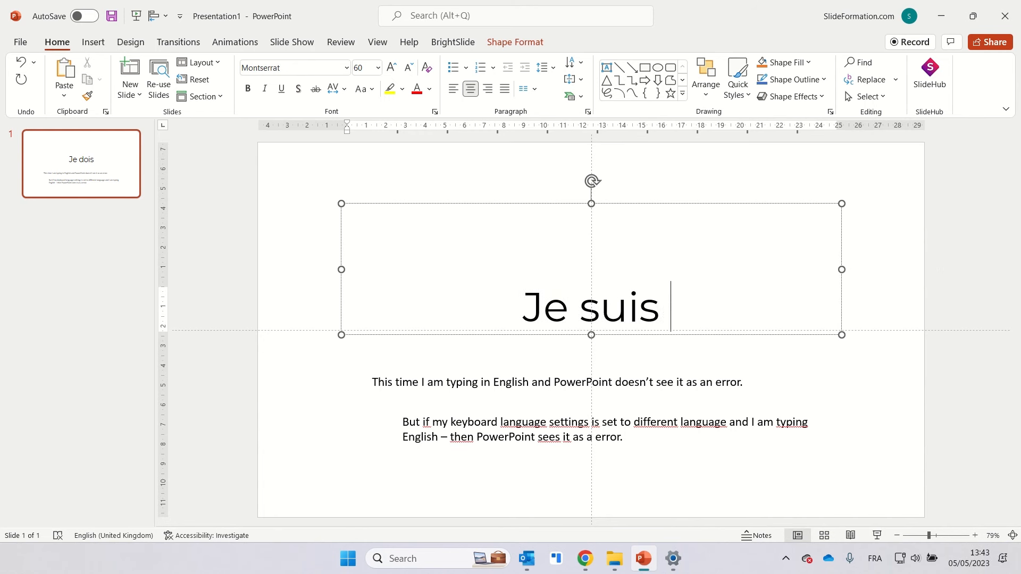
{"action": "type", "text": "tres"}
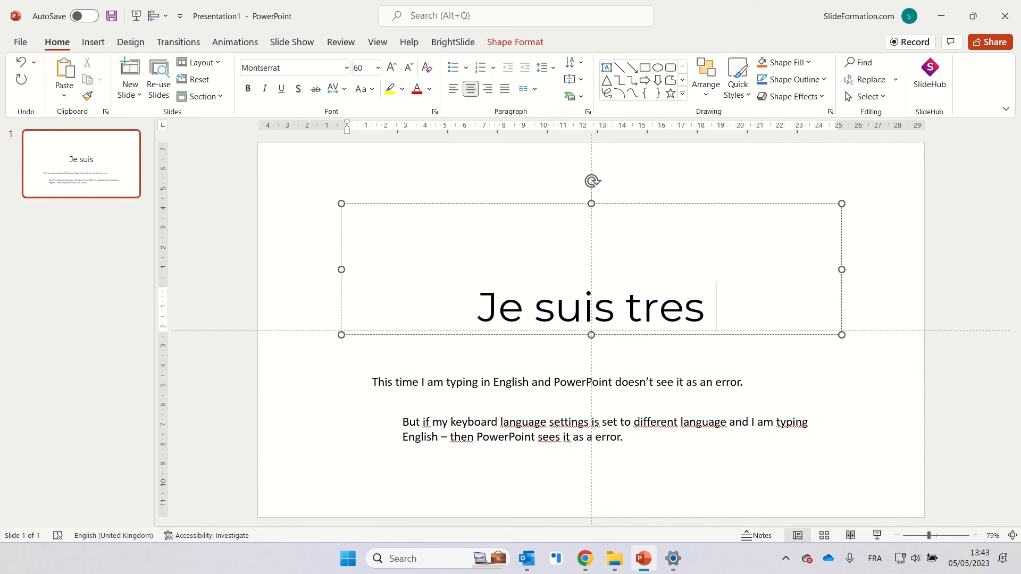
{"action": "key", "text": "Backspace"}
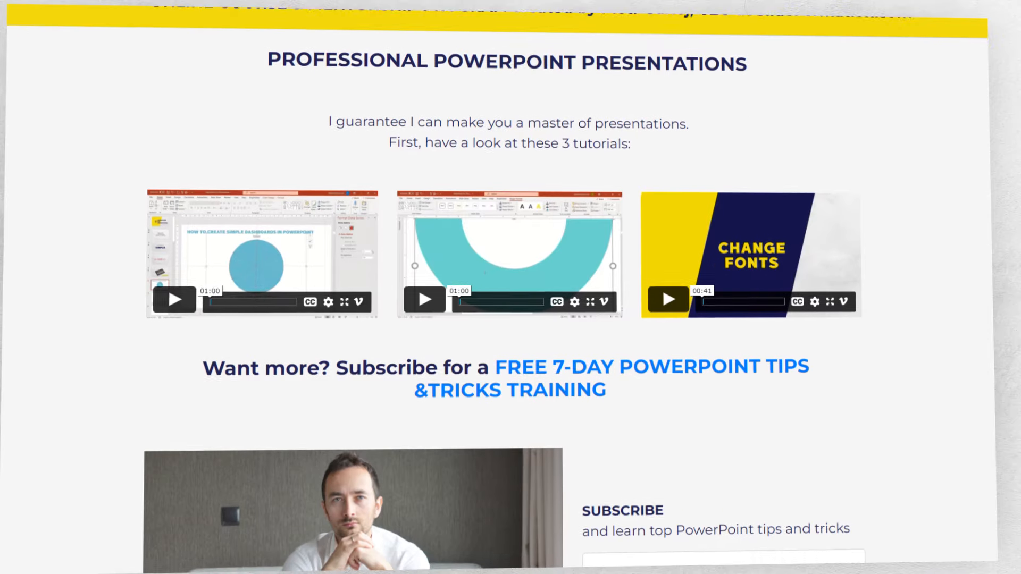
{"action": "scroll", "scroll_direction": "down", "scroll_amount": 3}
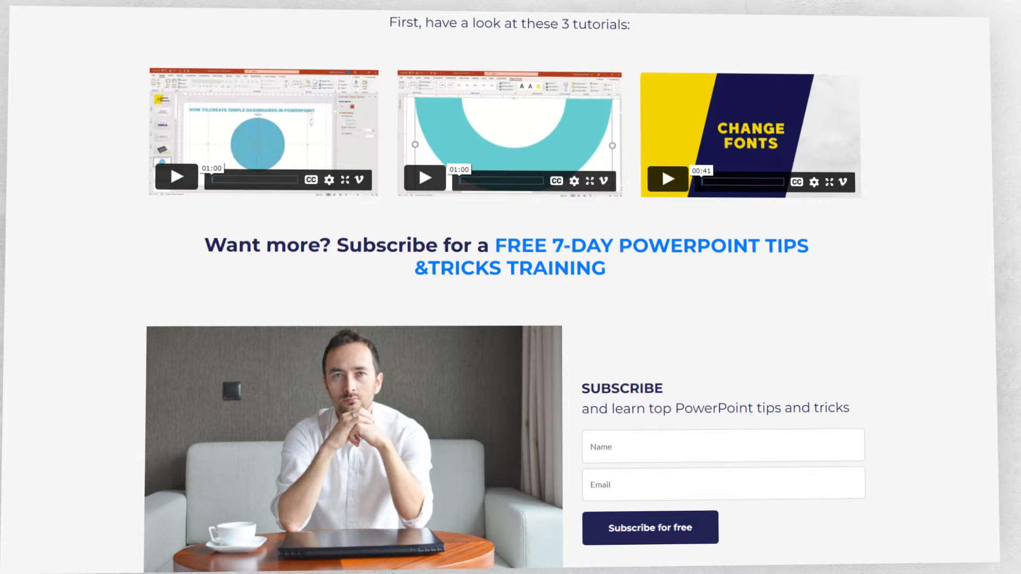
{"action": "scroll", "scroll_direction": "down", "scroll_amount": 3}
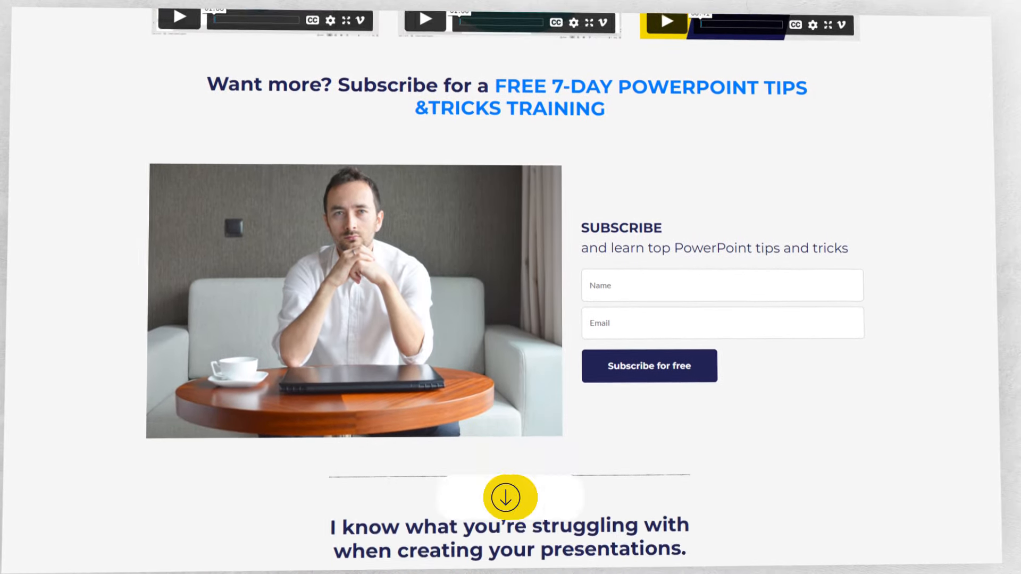
{"action": "scroll", "scroll_direction": "down", "scroll_amount": 3}
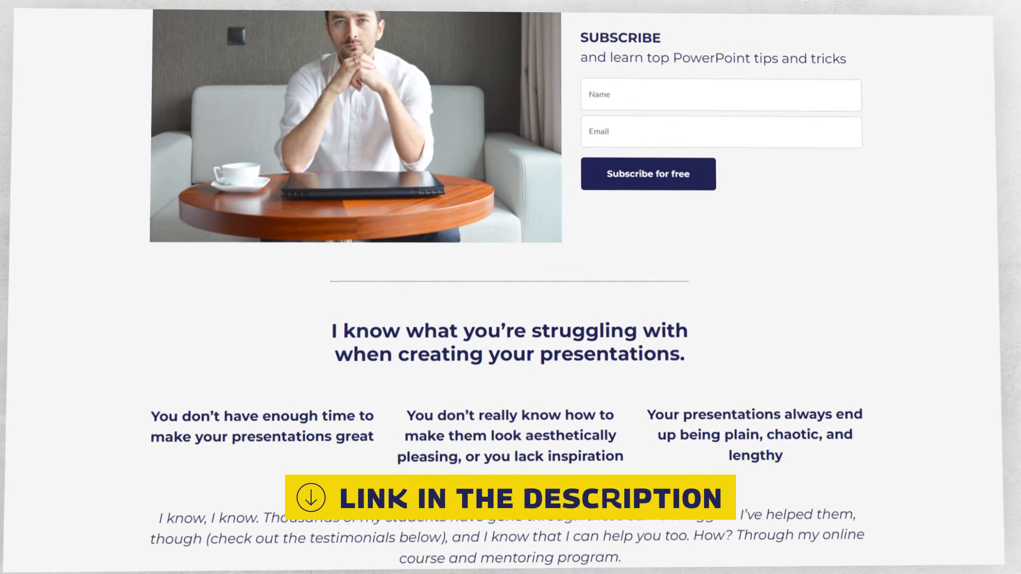
{"action": "scroll", "scroll_direction": "down", "scroll_amount": 3}
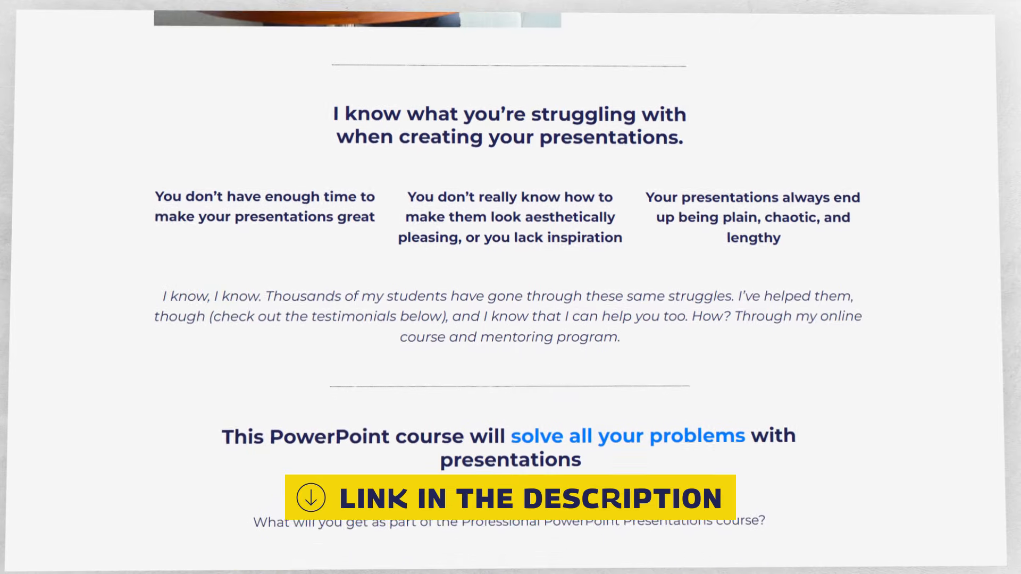
{"action": "scroll", "scroll_direction": "down", "scroll_amount": 3}
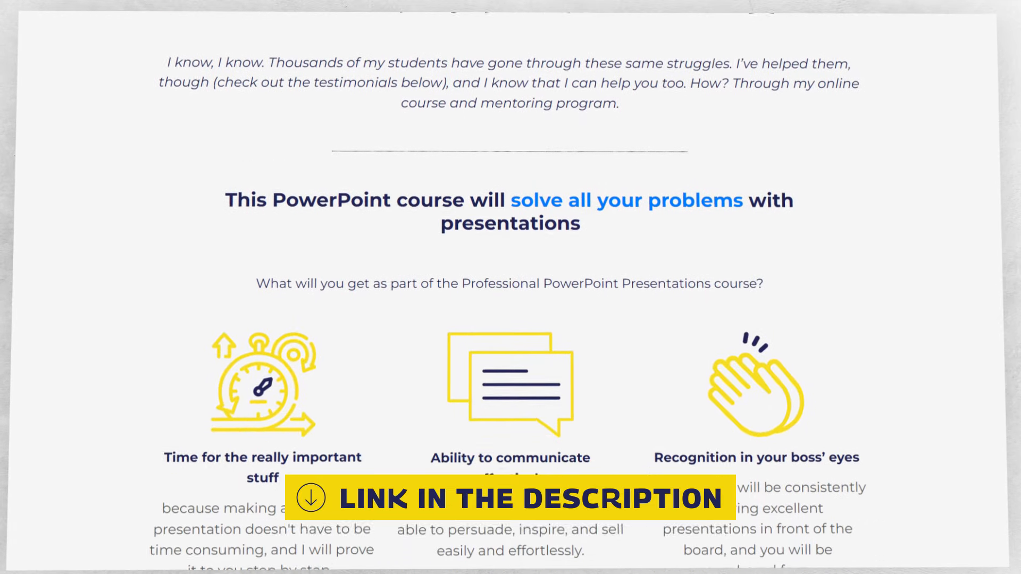
{"action": "scroll", "scroll_direction": "down", "scroll_amount": 3}
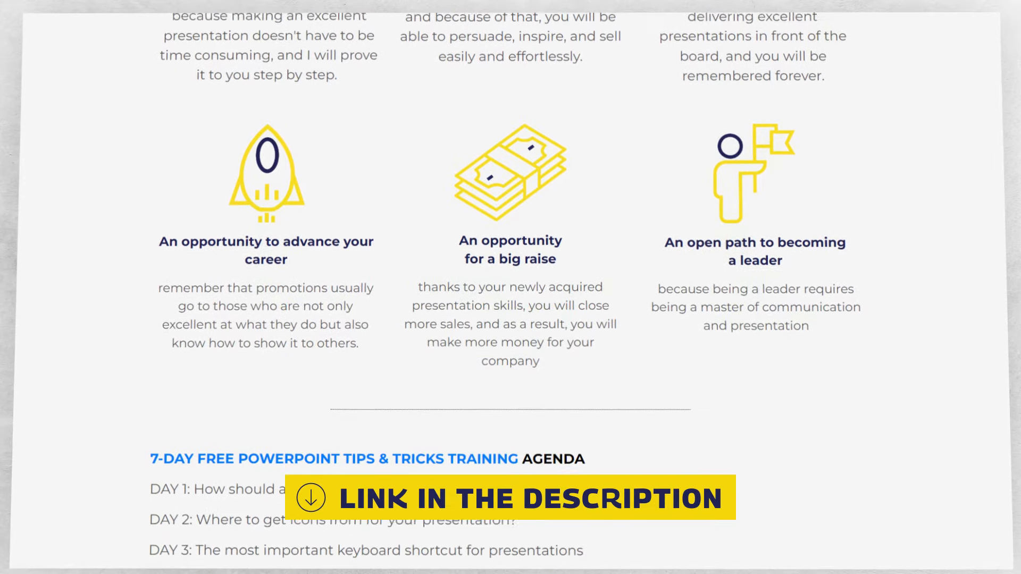